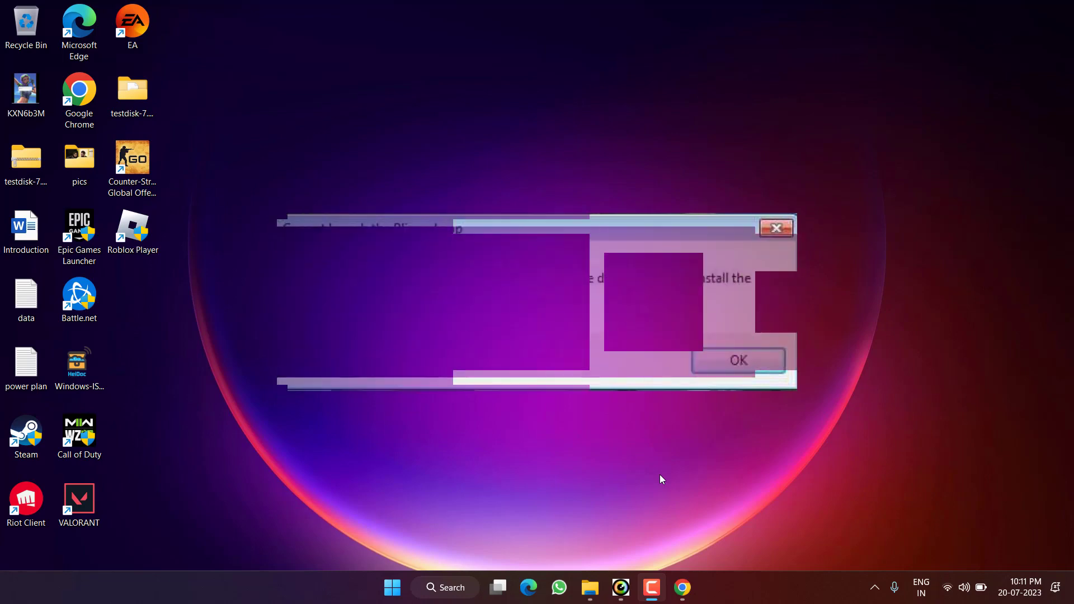
# Dismiss the Battle.net setup error and view the pending updates on the Windows Update page
pyautogui.click(738, 359)
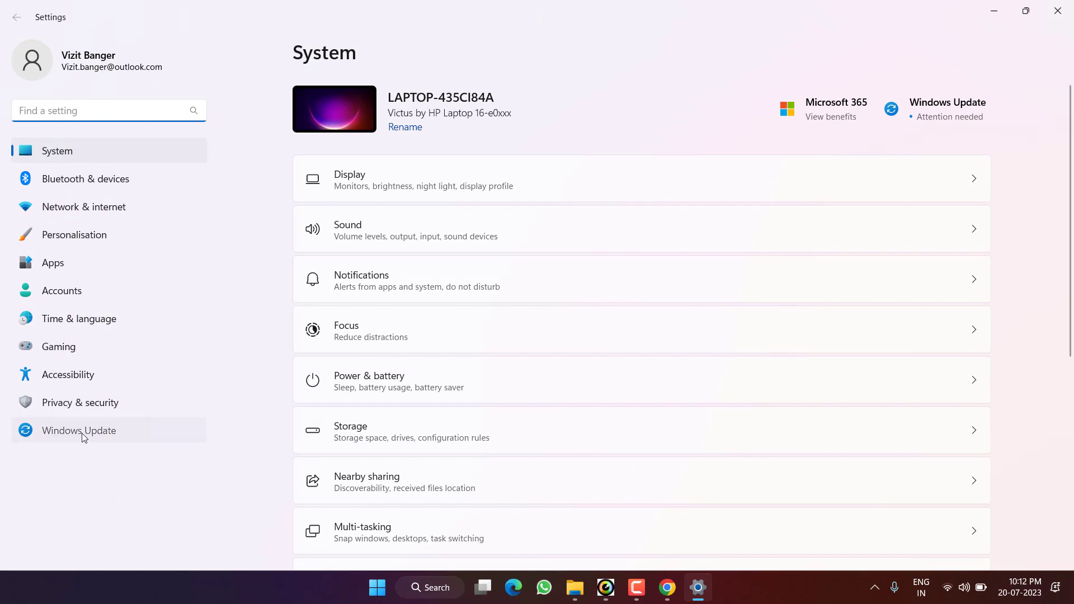
pyautogui.click(78, 431)
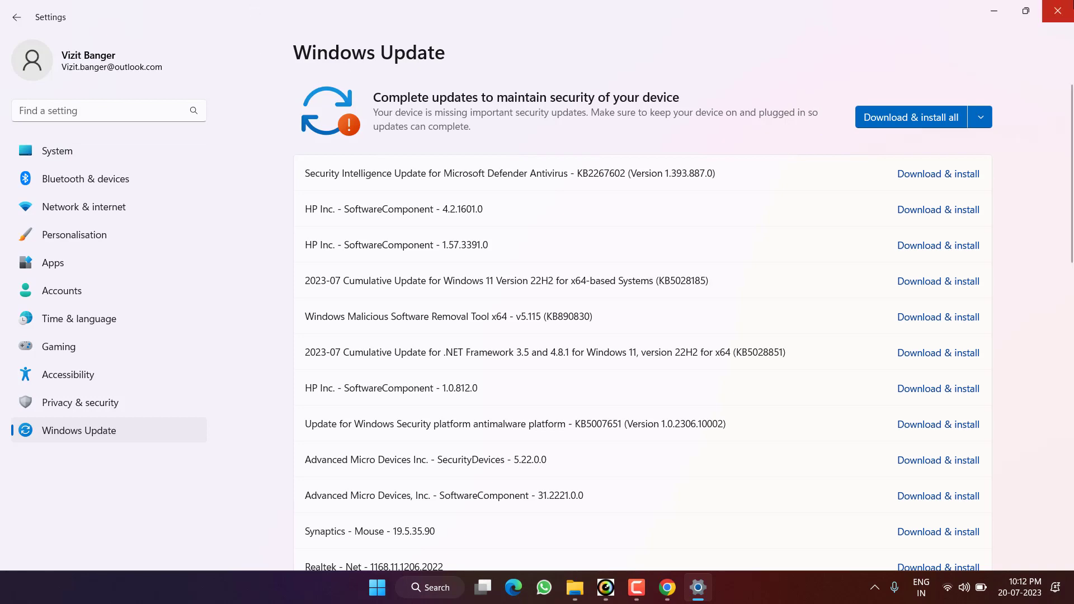
# Download VisualCppRedist_AIO_x86_x64_73.zip from the vcredist v0.73.0 release assets on GitHub
pyautogui.click(1057, 11)
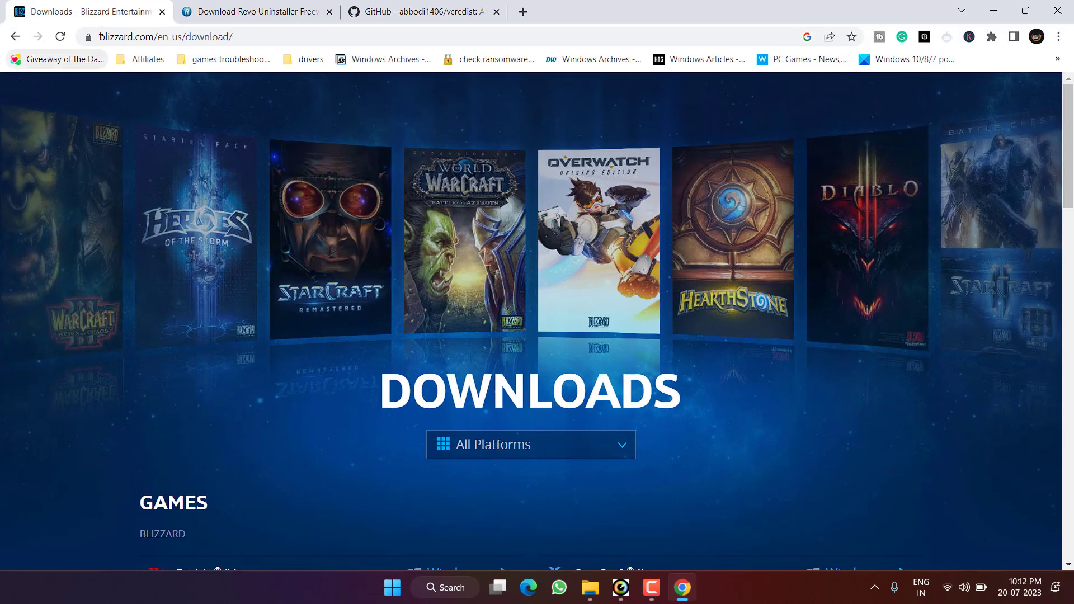
pyautogui.click(423, 12)
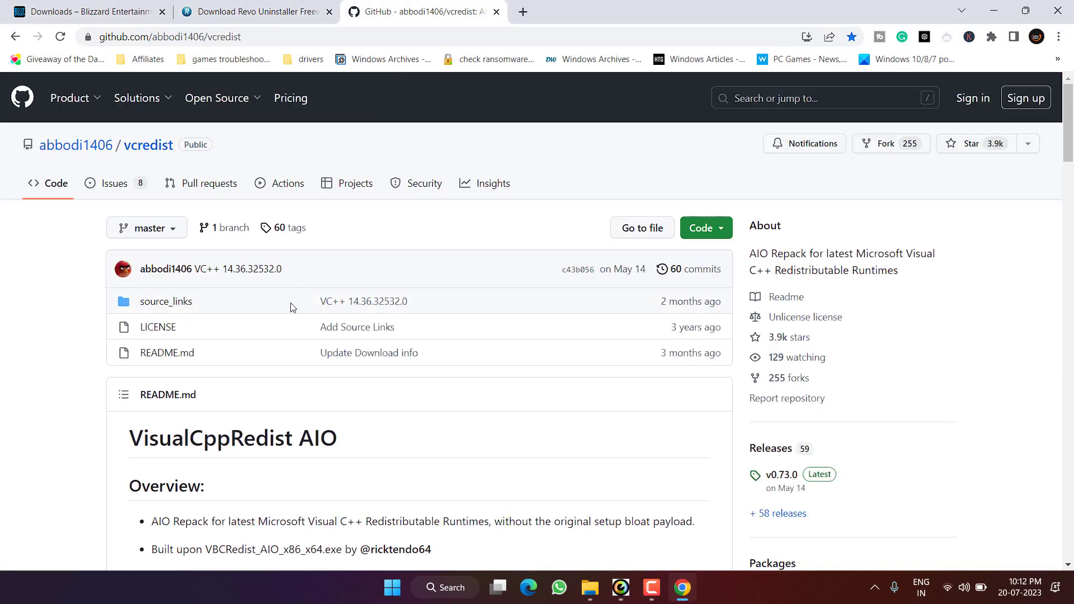
pyautogui.scroll(-3)
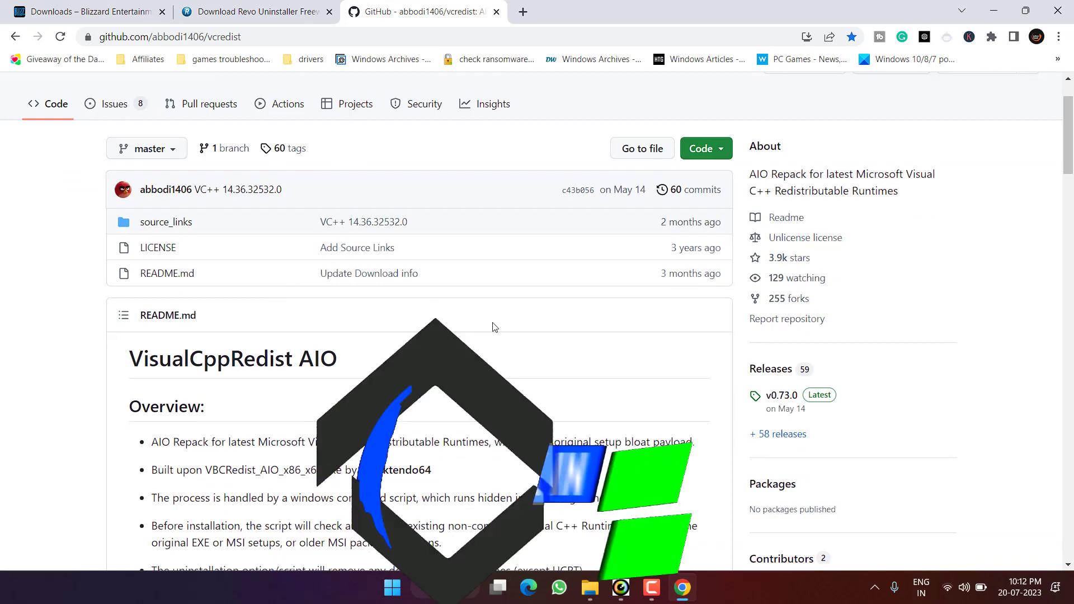
pyautogui.scroll(-3)
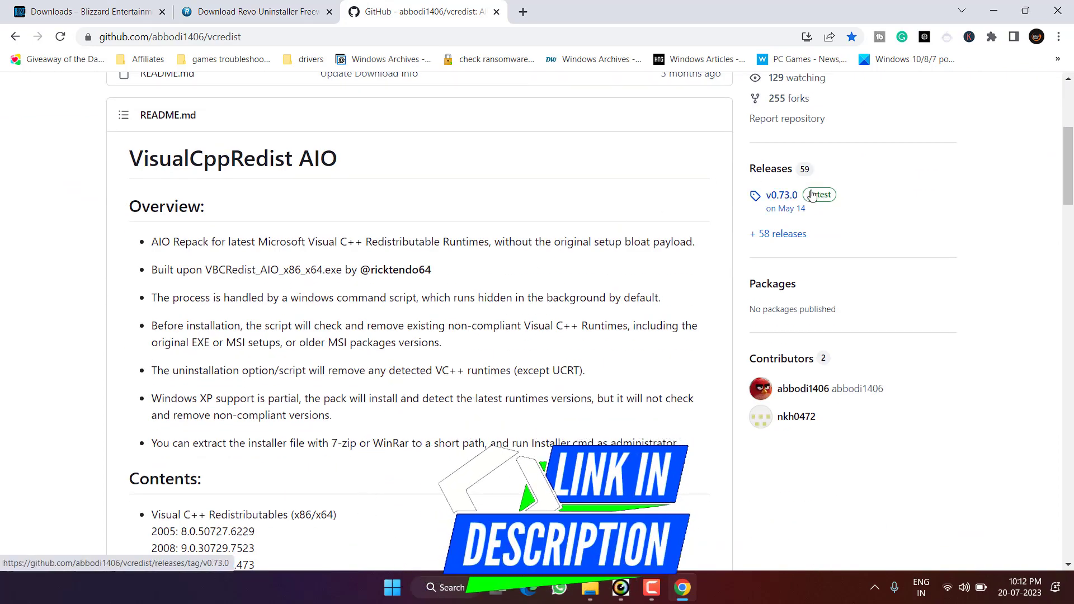
pyautogui.click(781, 195)
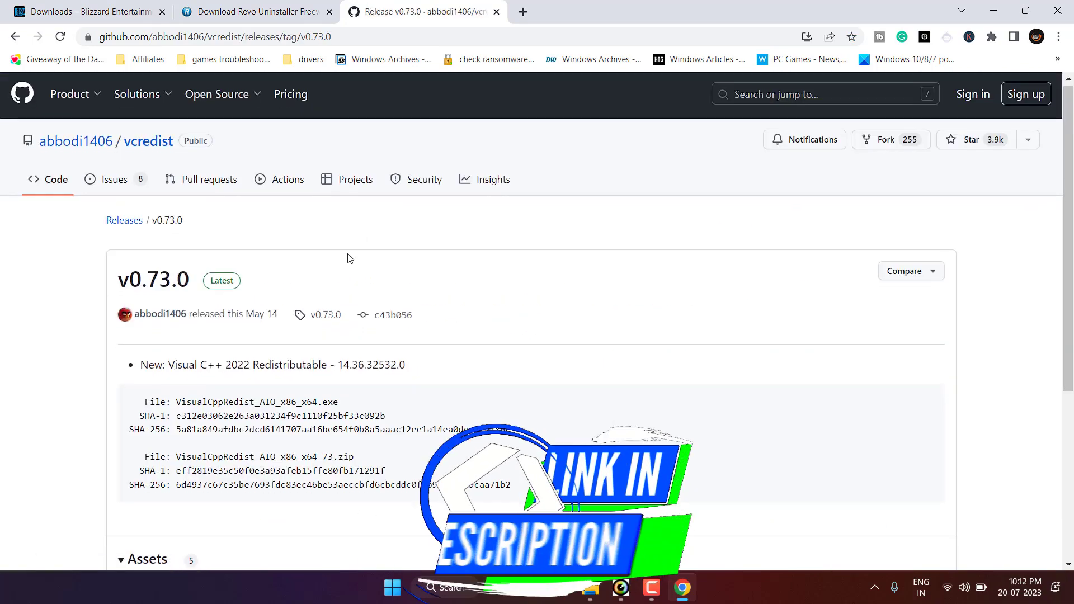
pyautogui.scroll(-3)
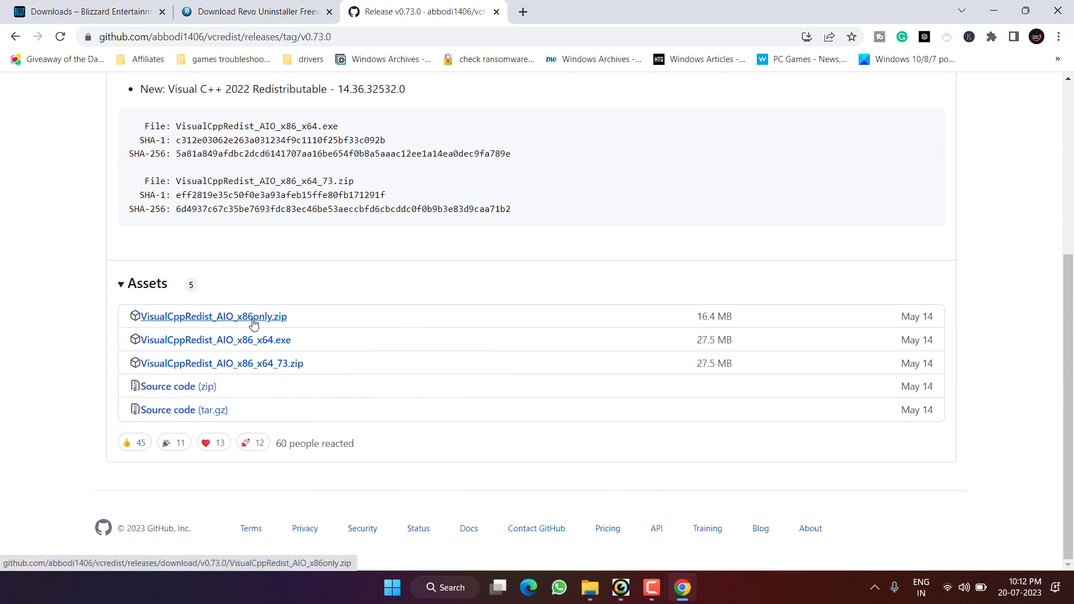
pyautogui.moveTo(257, 316)
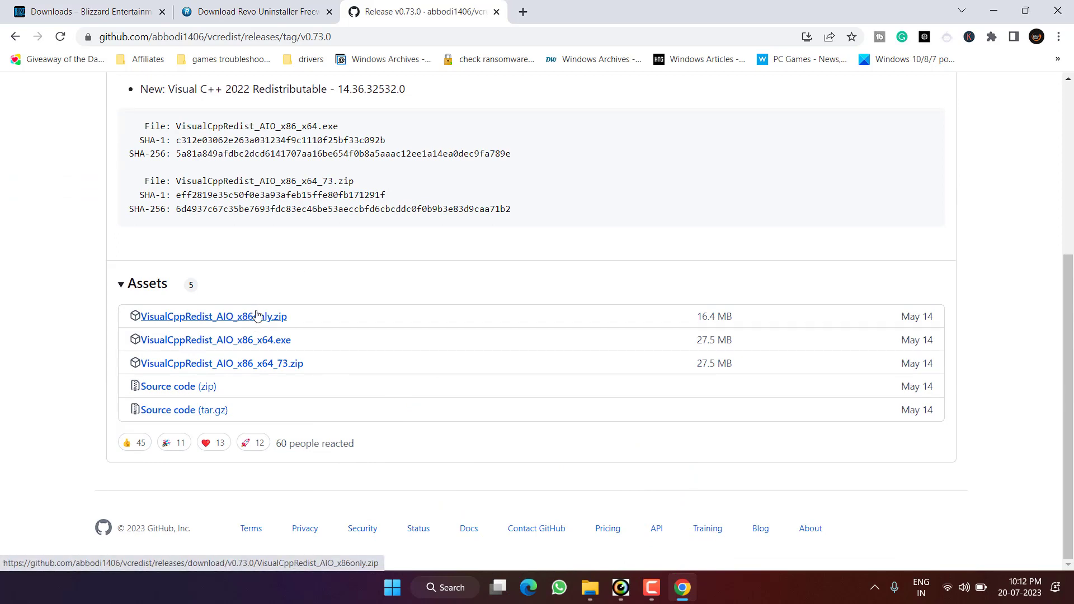
pyautogui.moveTo(266, 320)
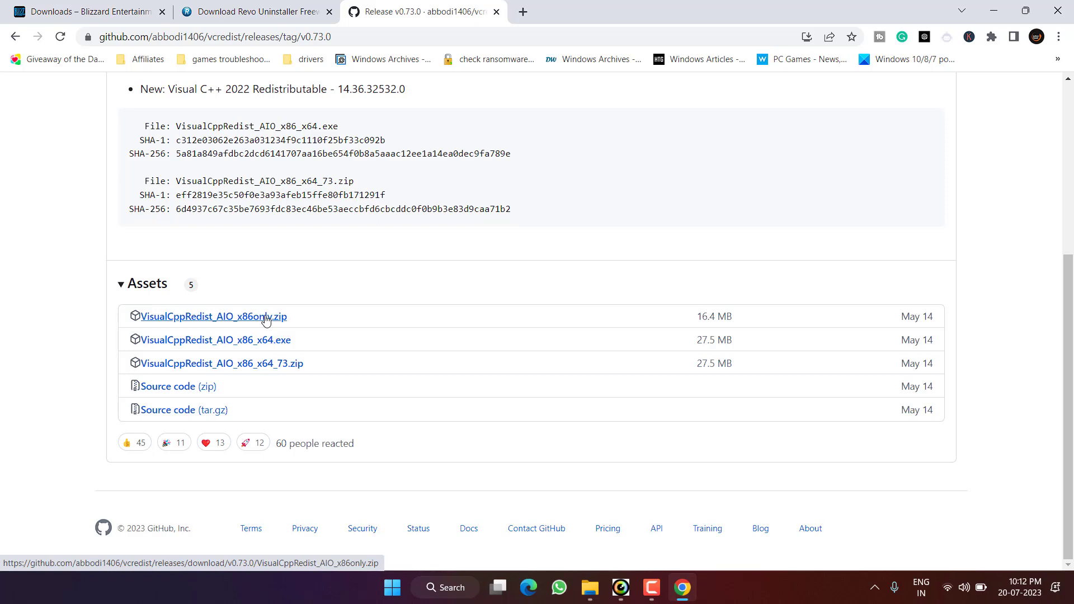
pyautogui.moveTo(267, 374)
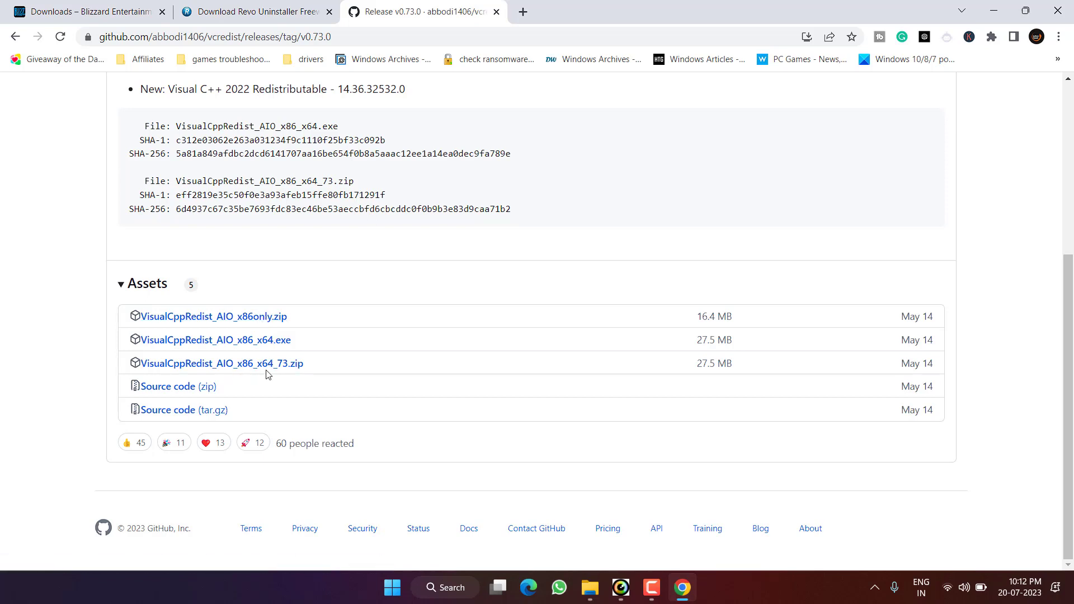
pyautogui.click(220, 363)
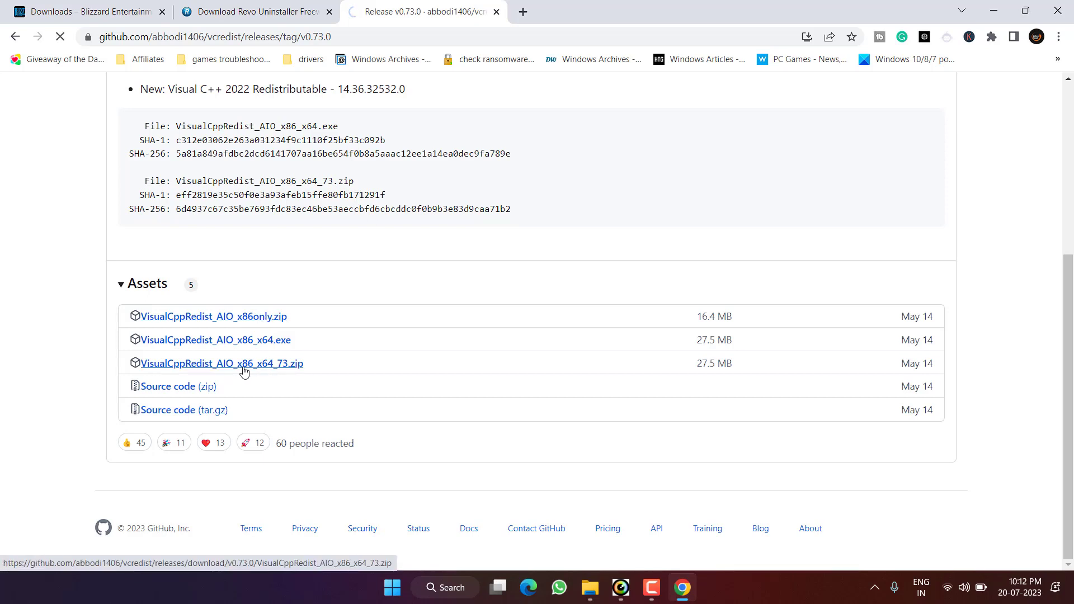
pyautogui.click(221, 363)
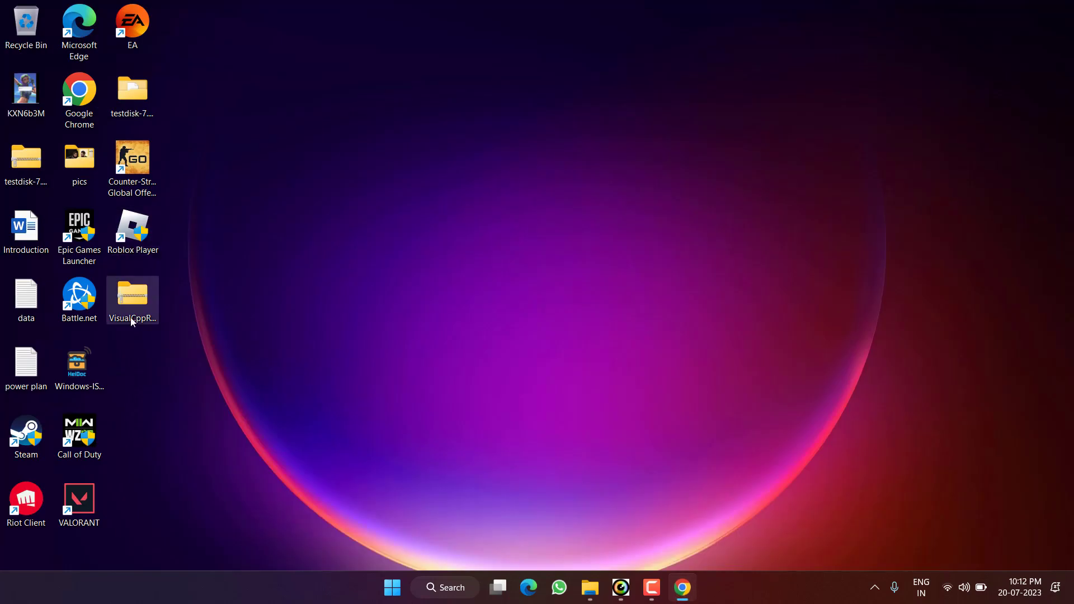
# Open the downloaded VisualCppRedist_AIO_x86_x64_73 archive from the desktop
pyautogui.doubleClick(132, 296)
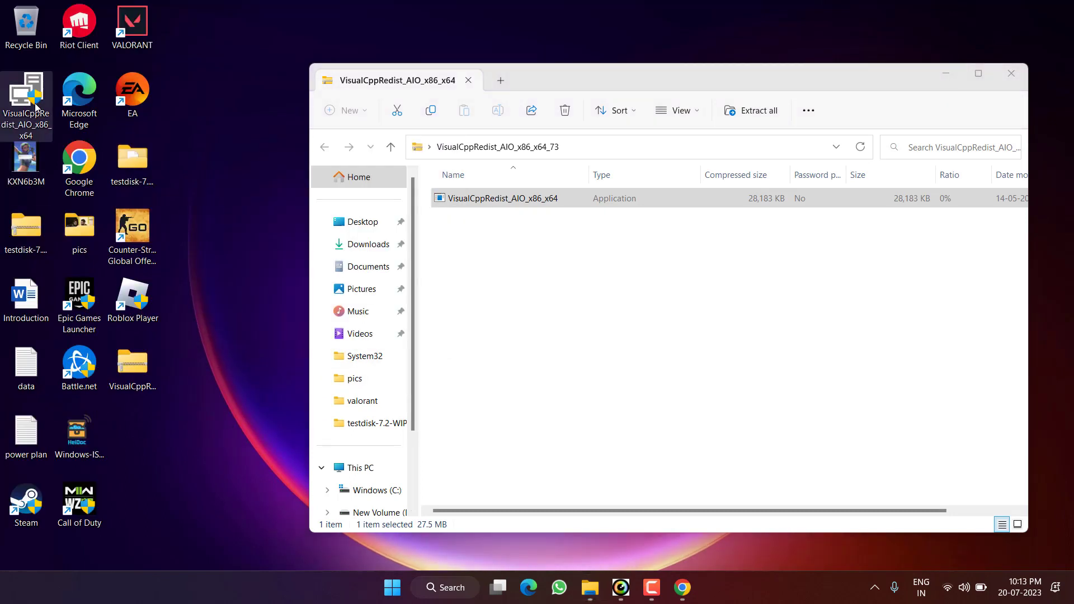
pyautogui.moveTo(27, 103)
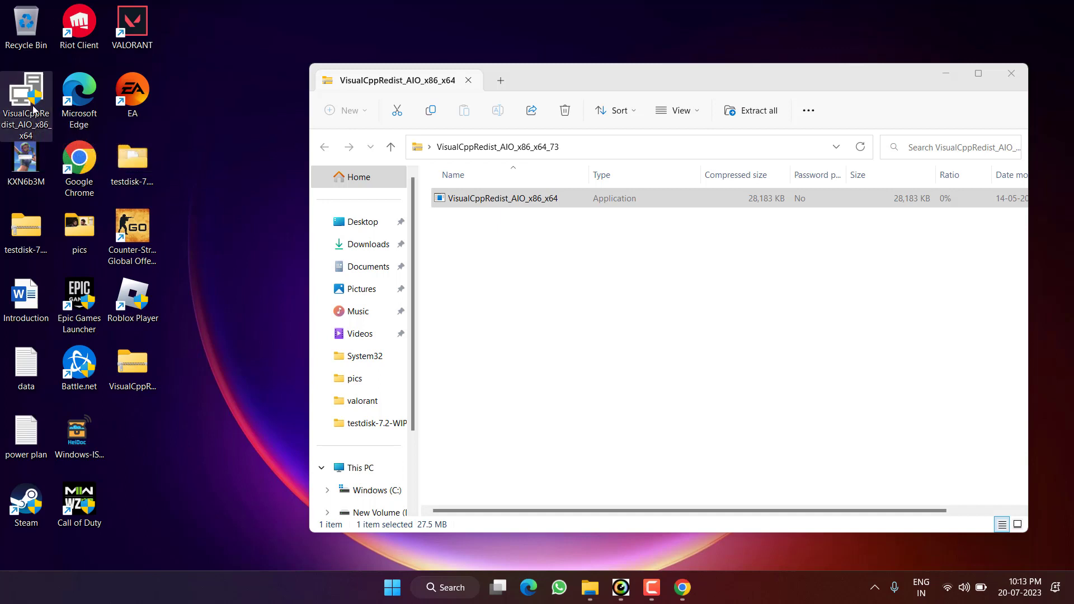
# Run the VisualCppRedist_AIO_x86_x64 installer to completion, closing running applications when prompted
pyautogui.doubleClick(503, 198)
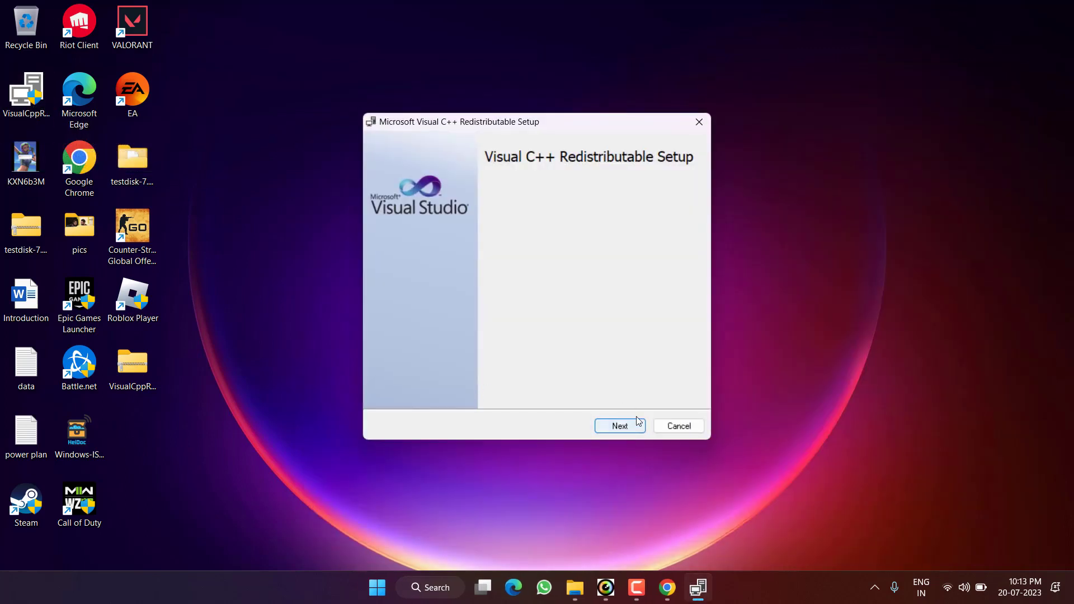
pyautogui.click(620, 426)
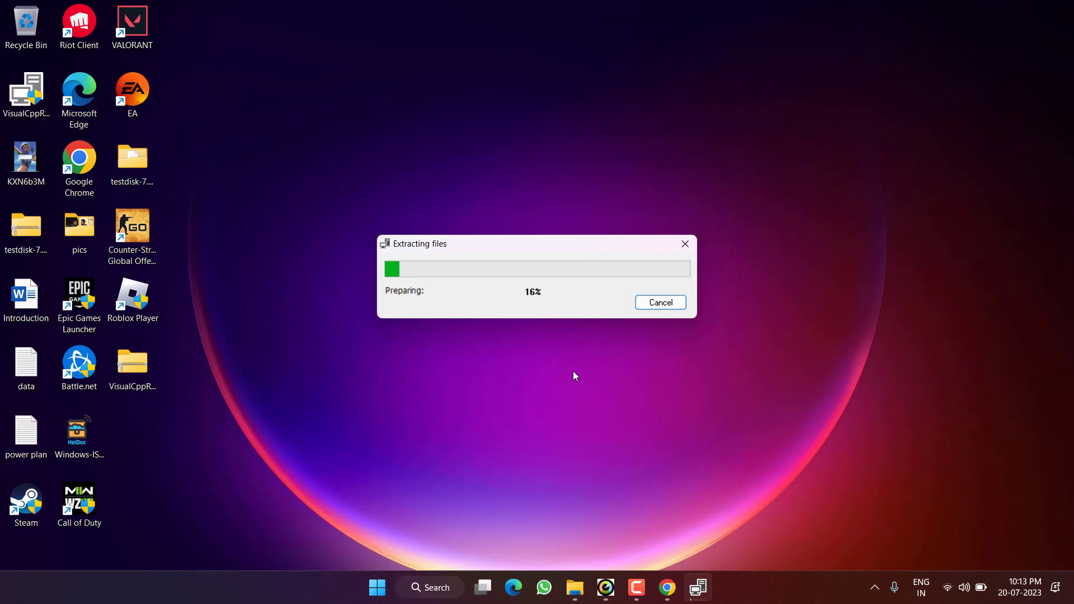
pyautogui.click(659, 302)
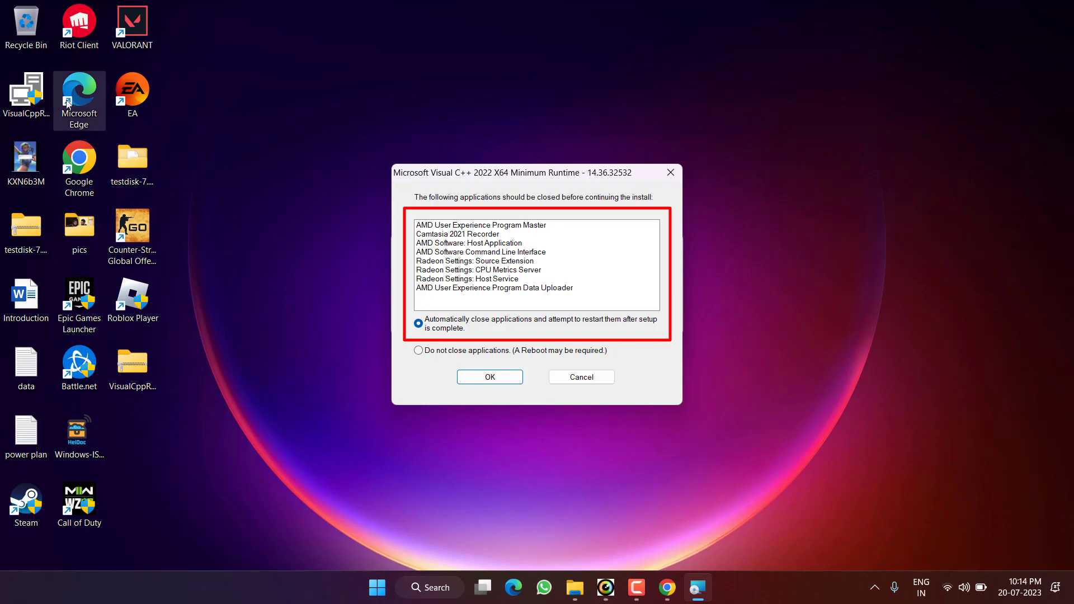
pyautogui.moveTo(580, 377)
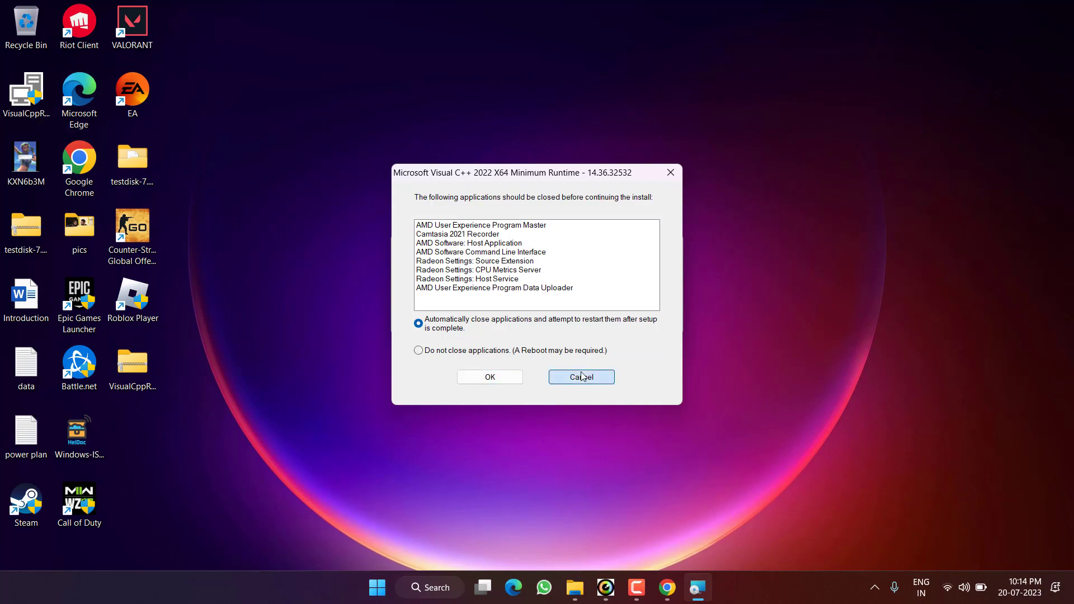
pyautogui.click(581, 377)
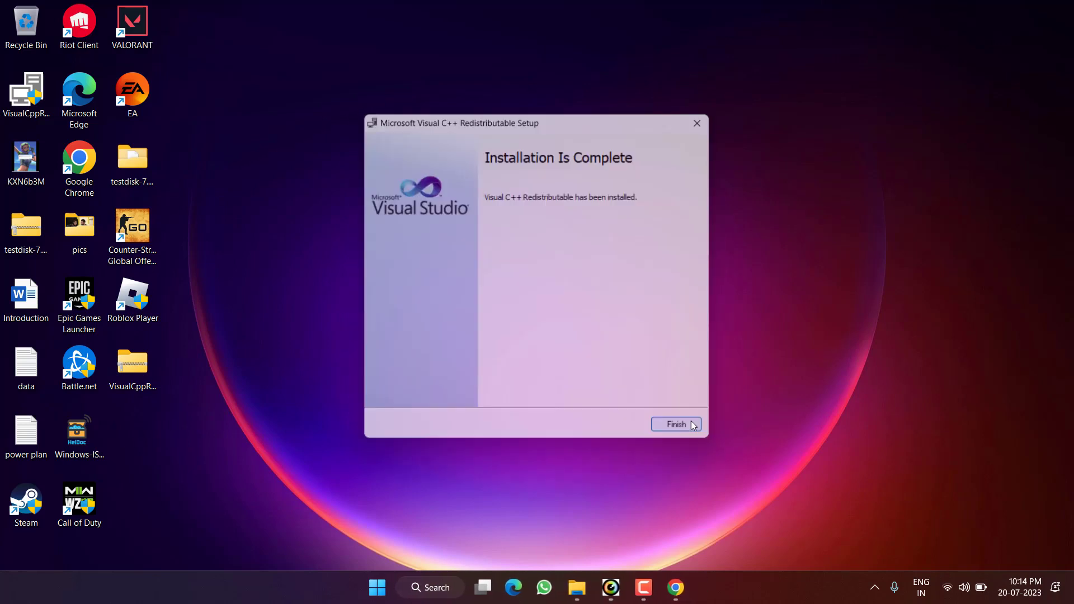
pyautogui.click(676, 424)
pyautogui.write('cmd')
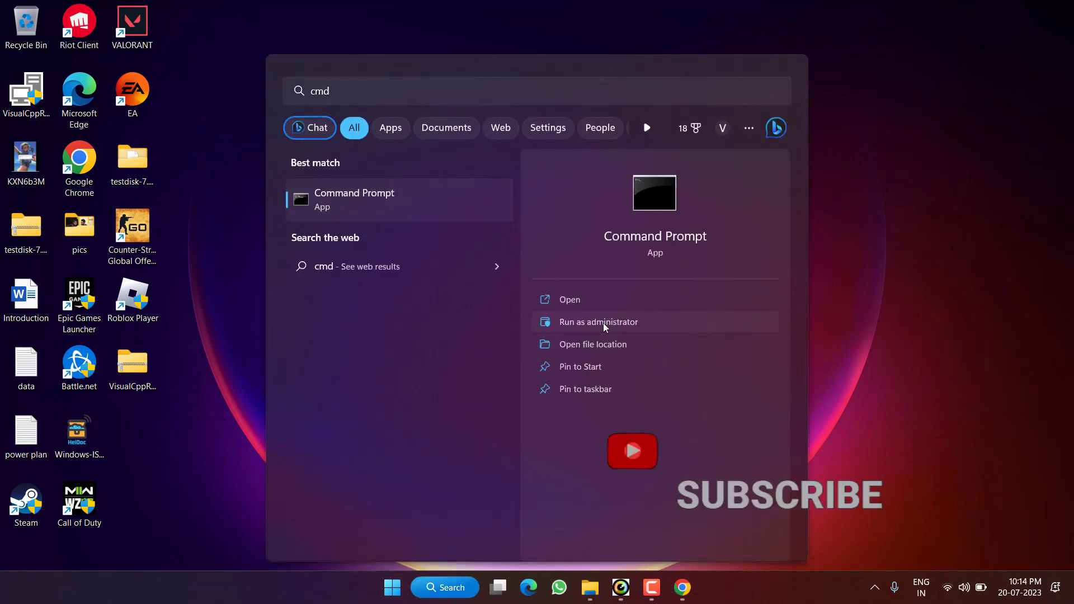
# Run sfc /scannow in an administrator Command Prompt and begin entering a DISM command
pyautogui.click(597, 323)
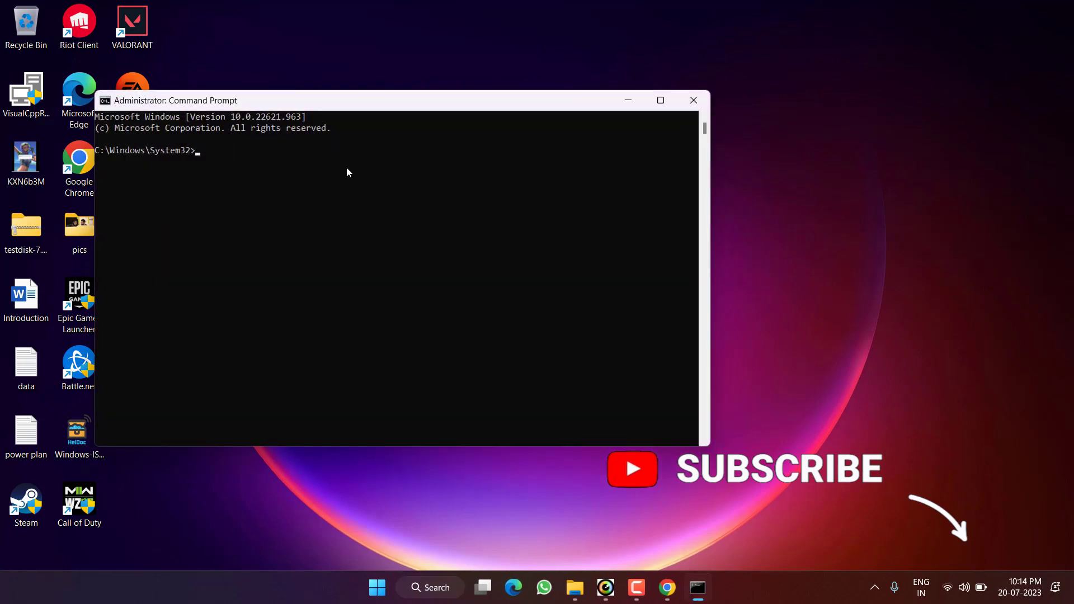
pyautogui.write('sfc')
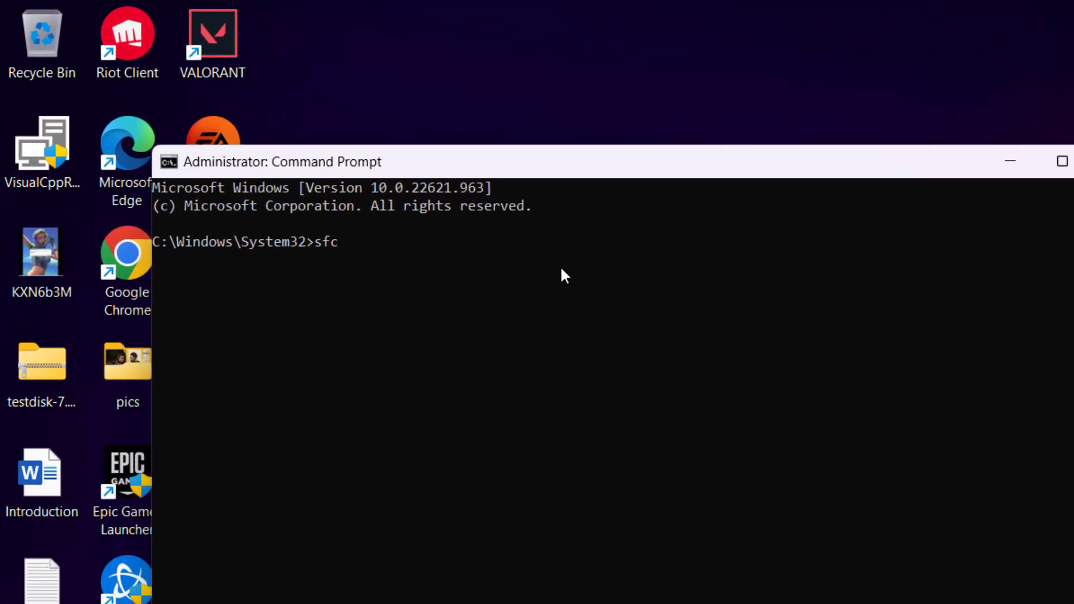
pyautogui.write('/scannow')
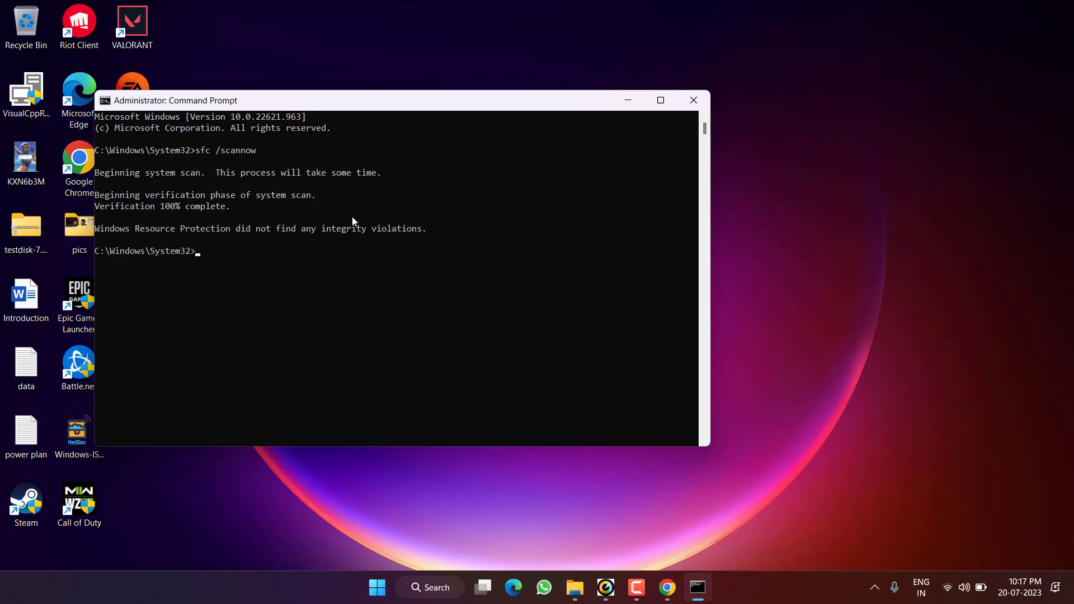
pyautogui.write('dism /online /cleanup')
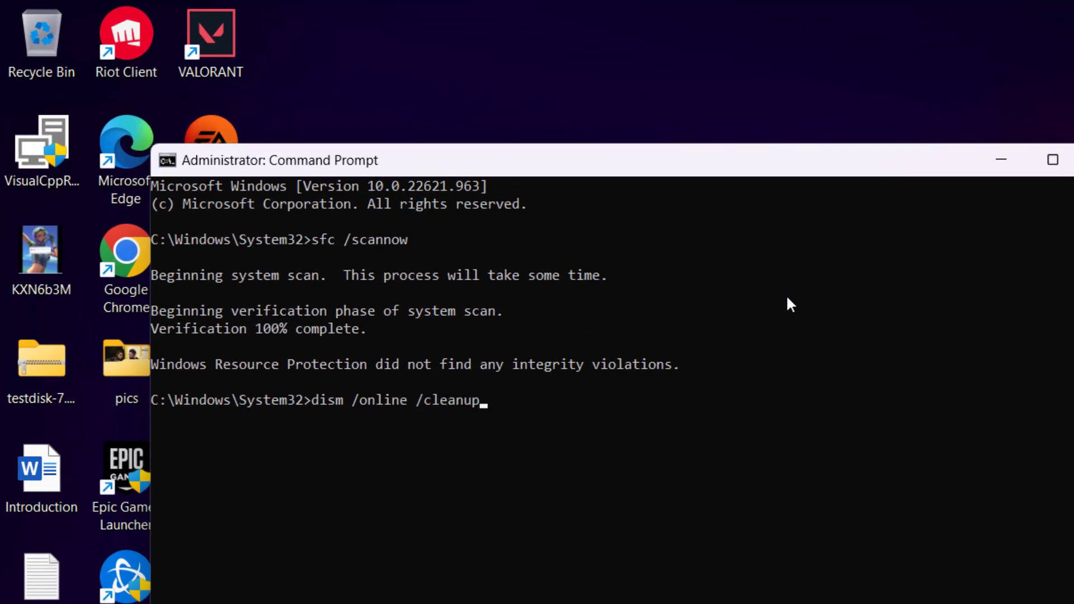
# Start dism /online /cleanup-image /restorehealth to repair the Windows image
pyautogui.write('-image')
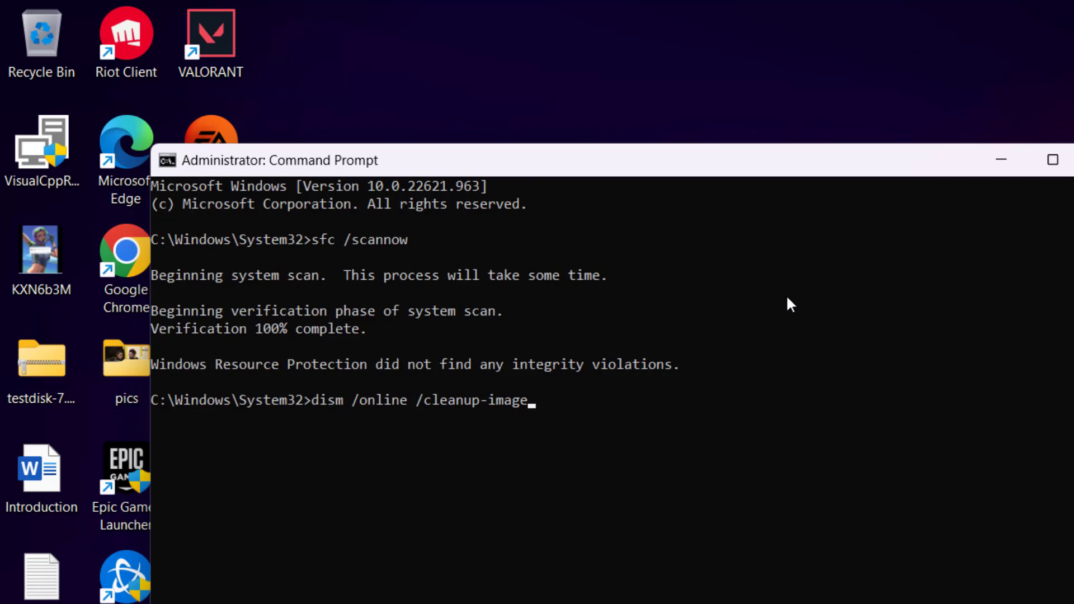
pyautogui.write('/res')
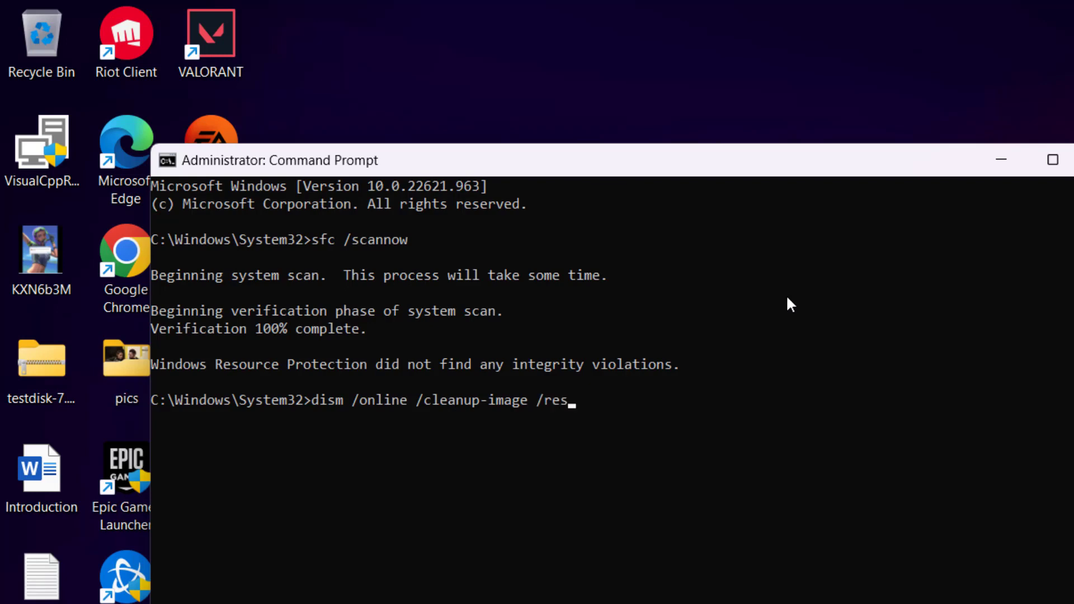
pyautogui.write('torehealth')
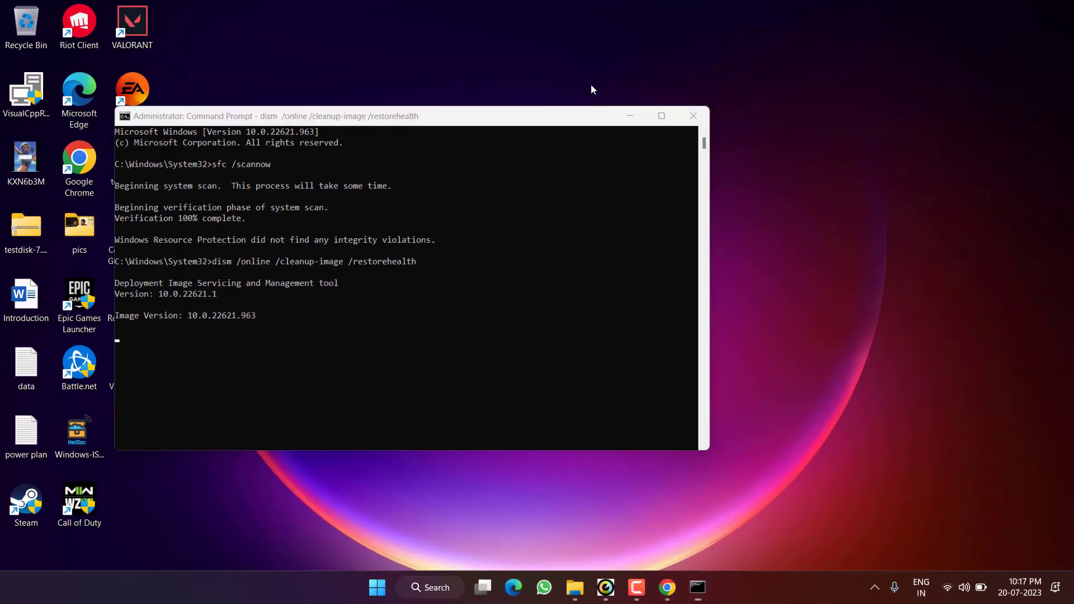
pyautogui.click(693, 115)
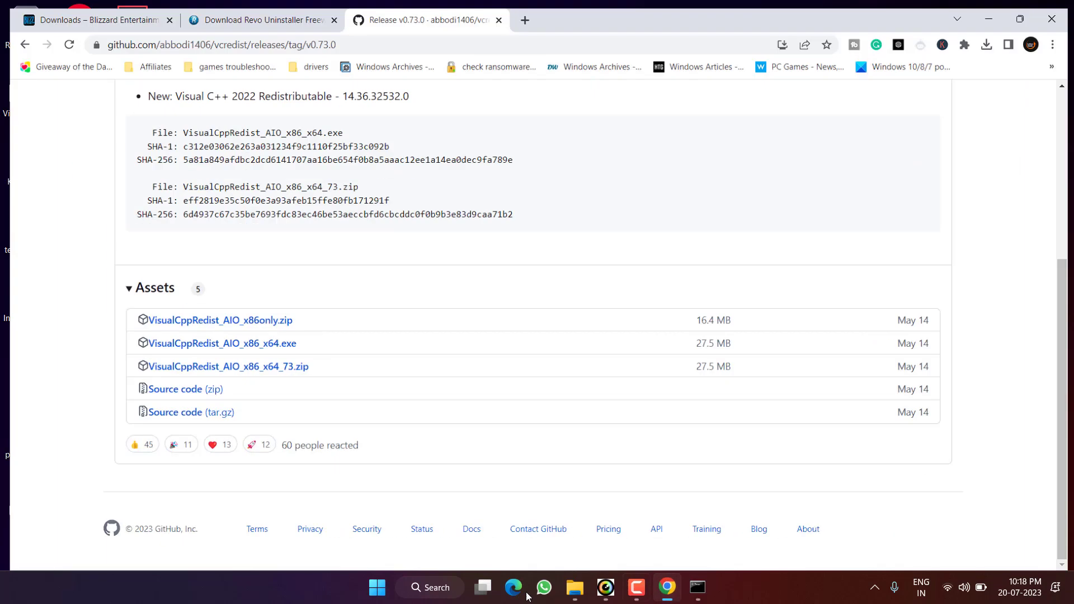
# Download Battle.net-Setup.exe for Windows from Blizzard's Downloads page, saving it to the Desktop
pyautogui.click(89, 13)
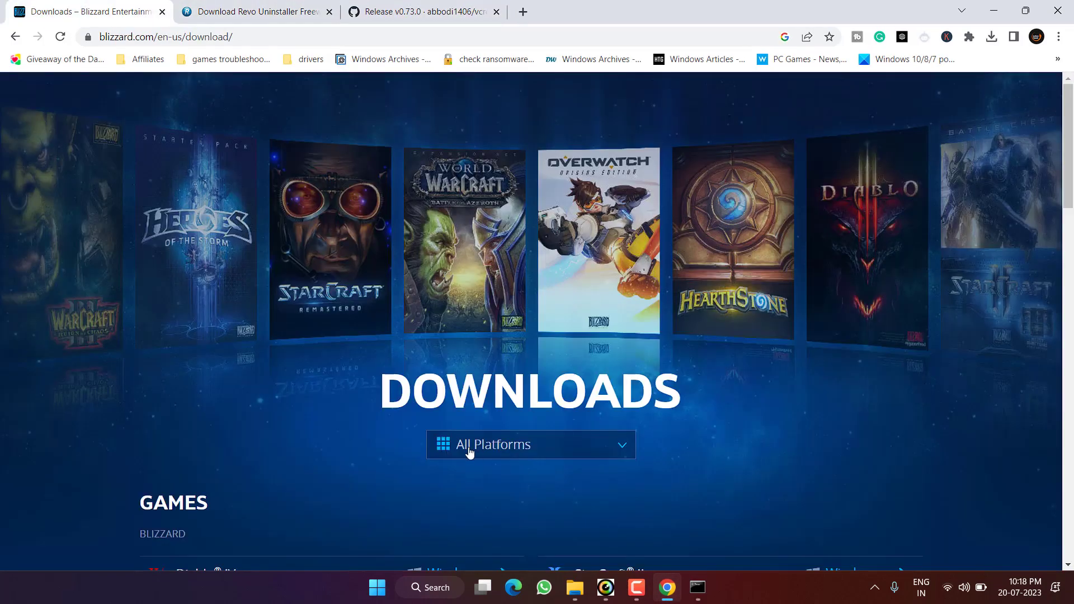
pyautogui.moveTo(305, 233)
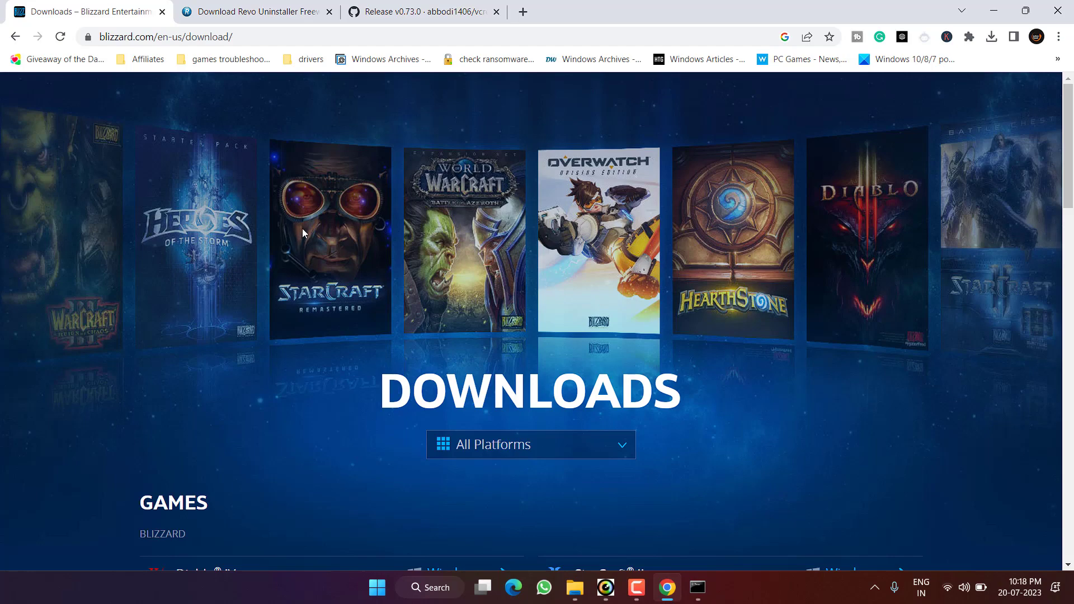
pyautogui.scroll(-3)
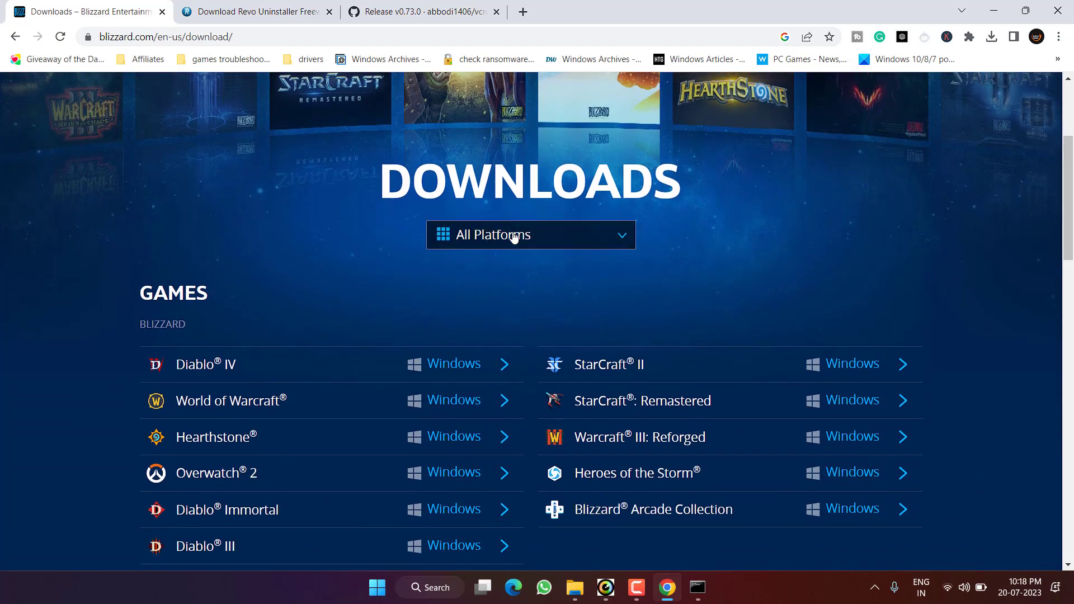
pyautogui.click(530, 234)
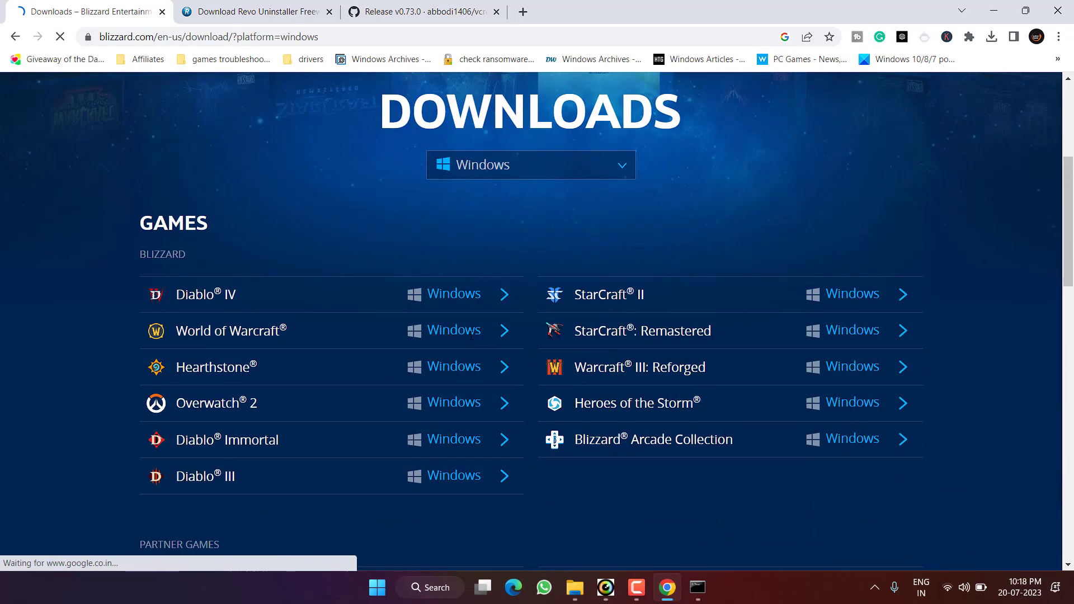
pyautogui.scroll(-3)
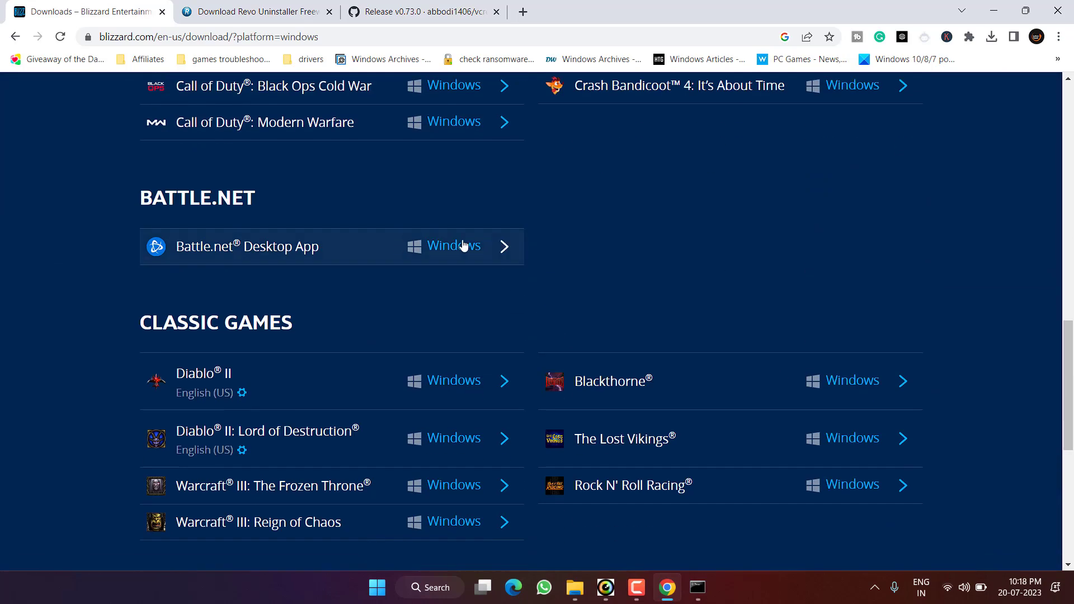
pyautogui.click(454, 246)
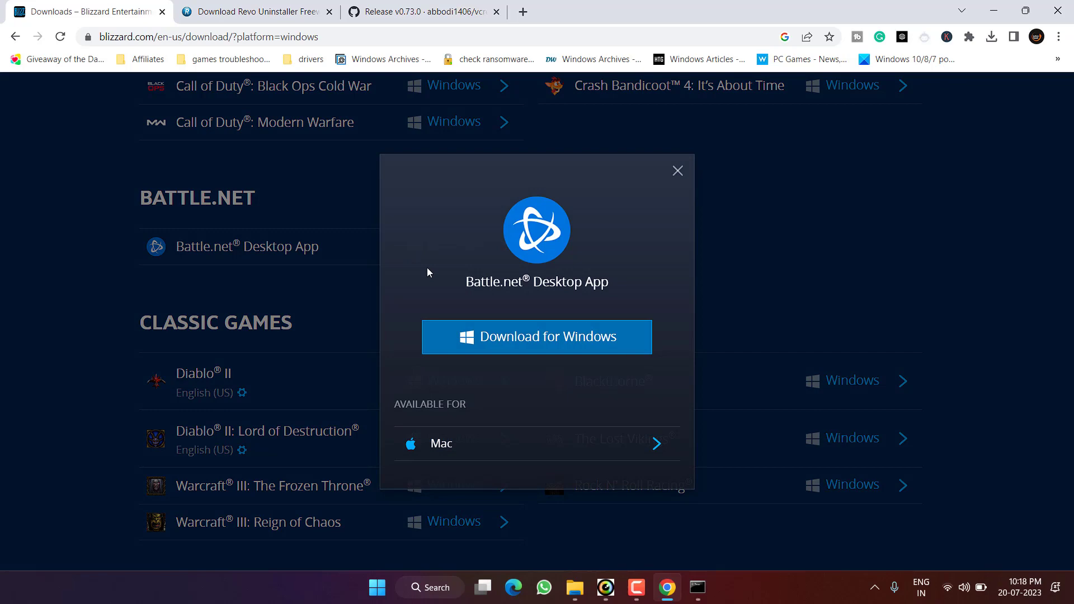
pyautogui.click(536, 336)
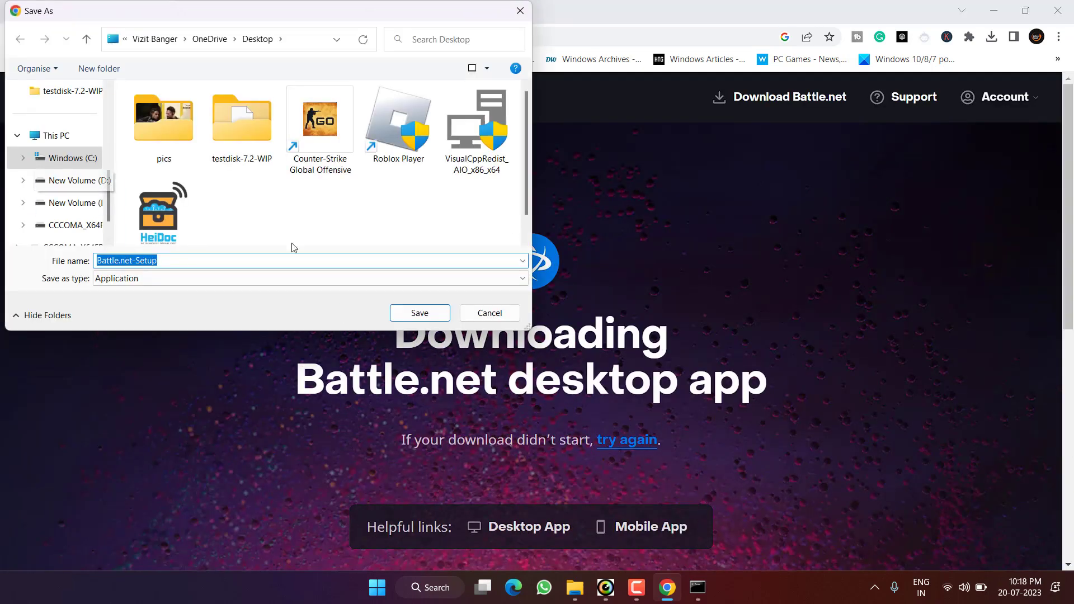
pyautogui.click(418, 312)
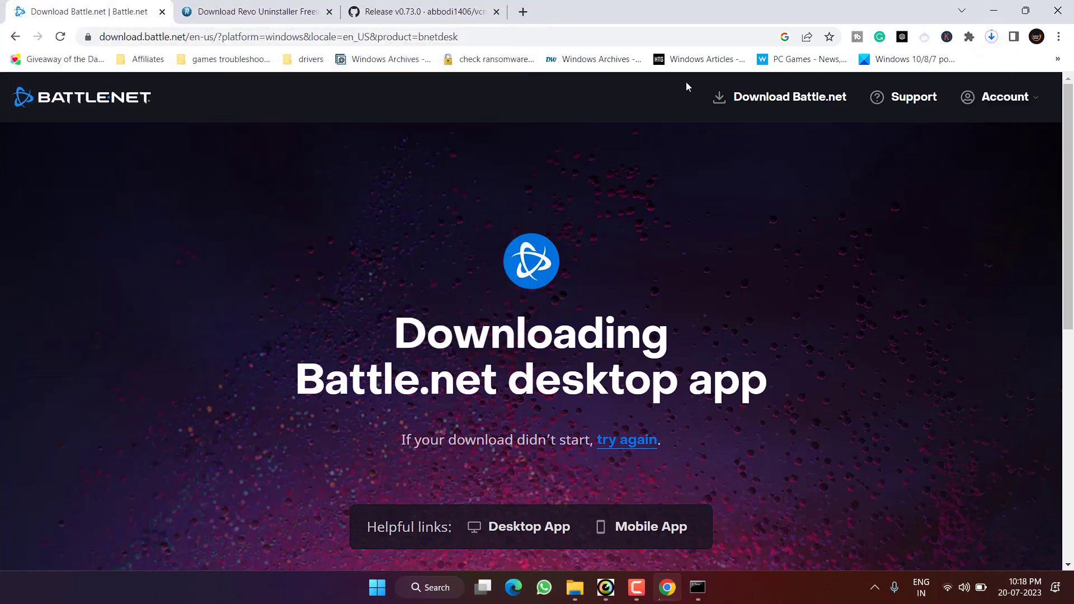
pyautogui.click(992, 37)
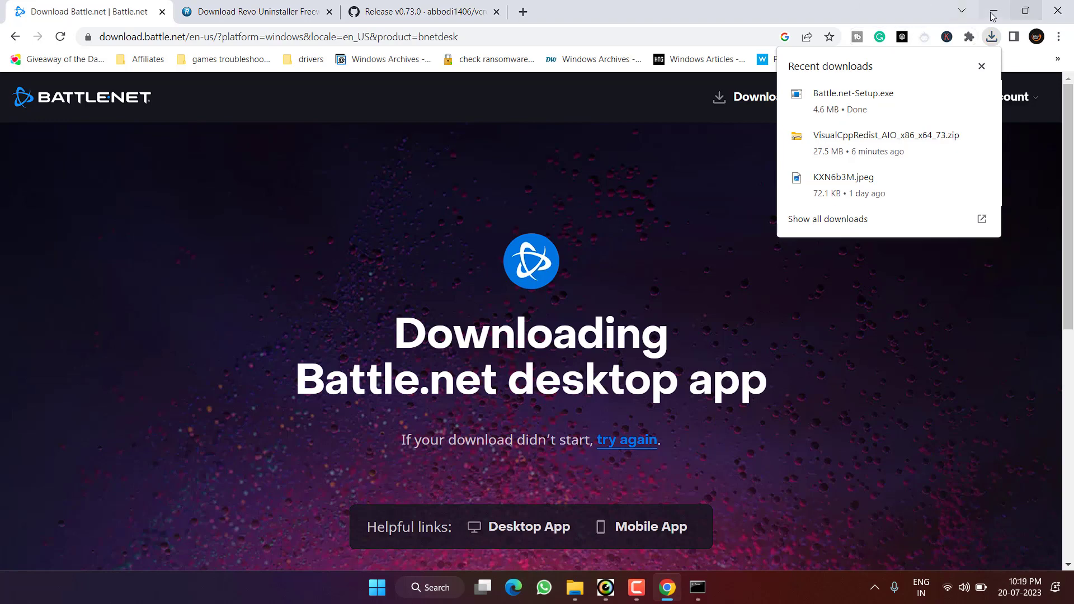
# Minimize the browser and launch Battle.net-Setup from the desktop
pyautogui.click(963, 11)
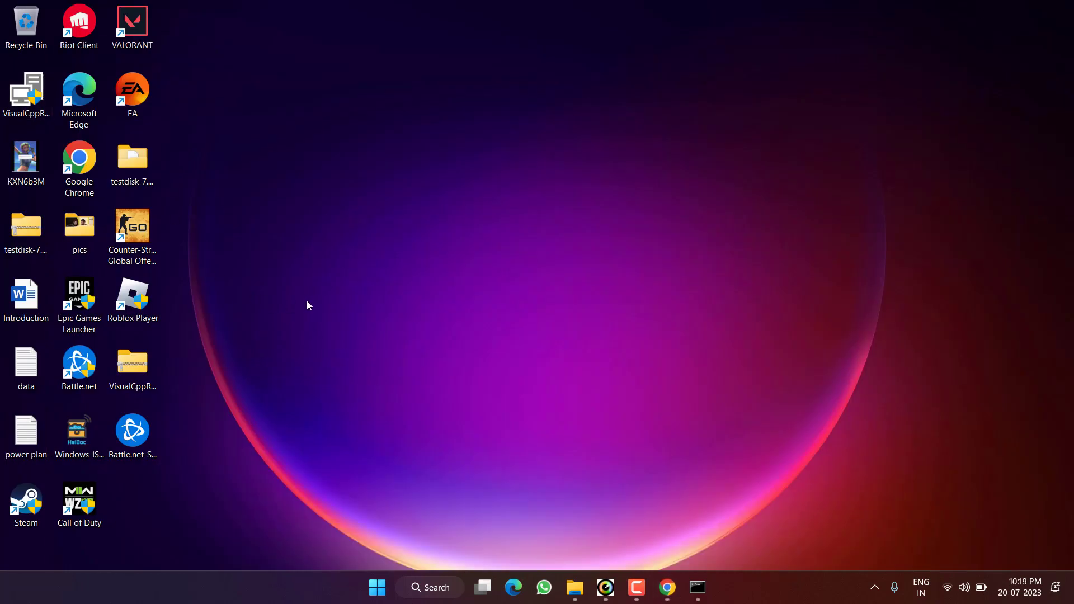
pyautogui.moveTo(201, 280)
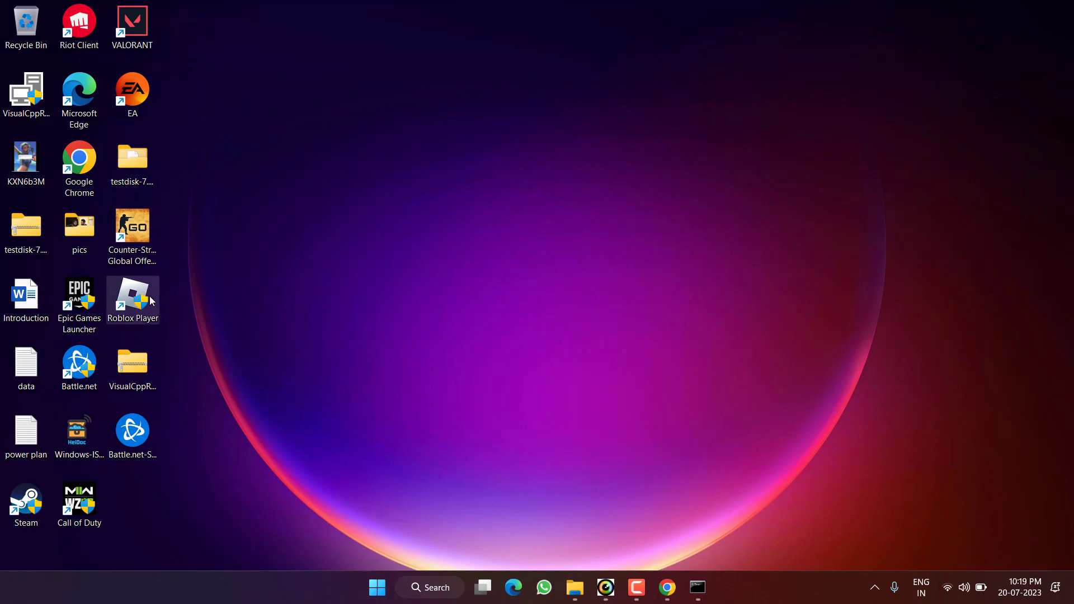
pyautogui.moveTo(79, 431)
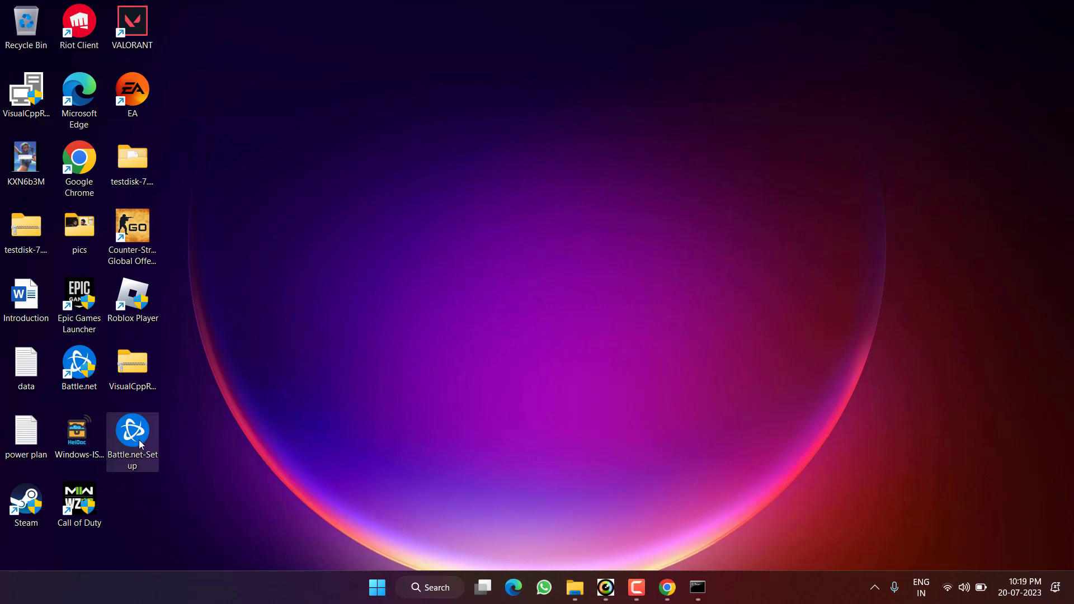
pyautogui.doubleClick(132, 431)
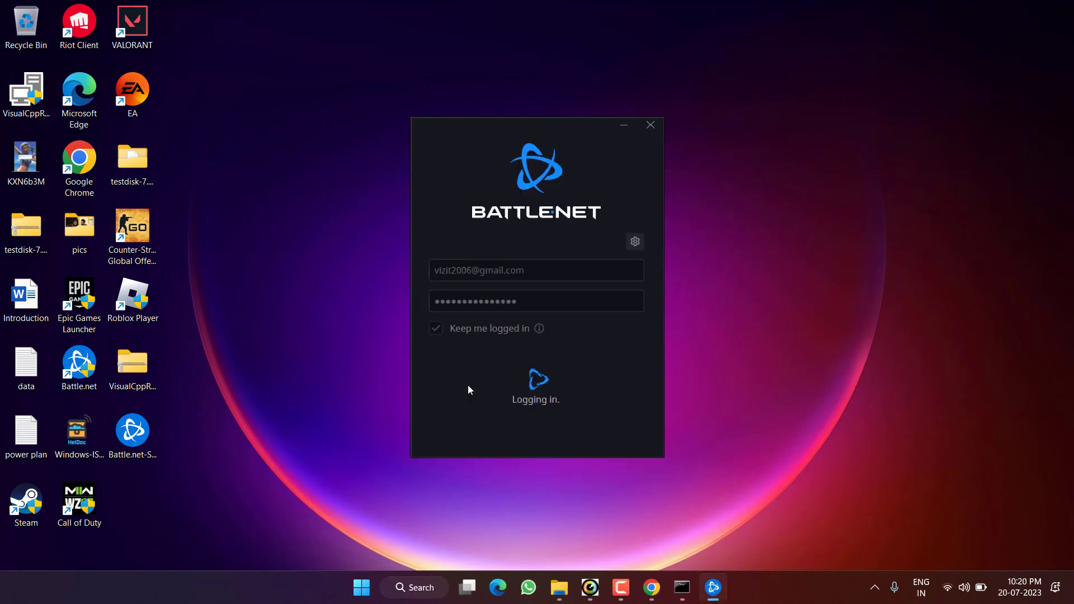
pyautogui.moveTo(569, 168)
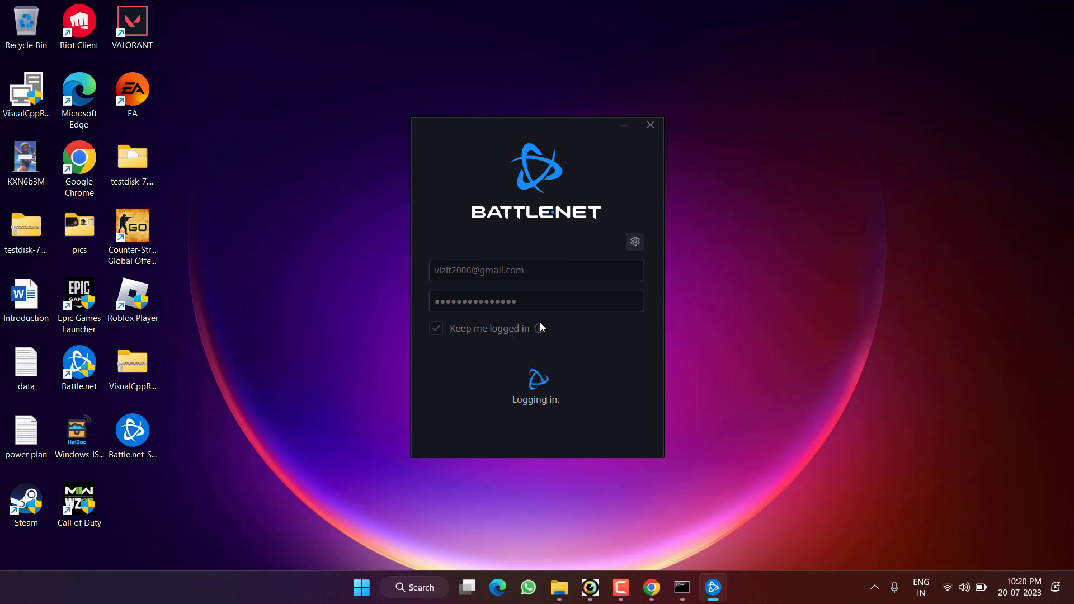
pyautogui.moveTo(524, 288)
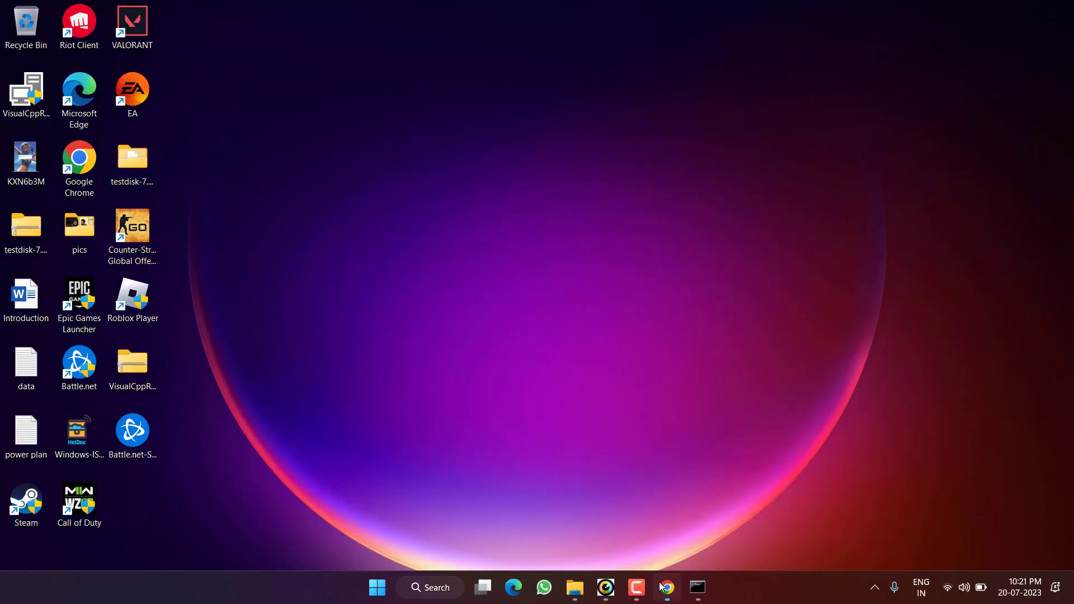
# Download and save the Revo Uninstaller Portable zip, then open it from Chrome's downloads
pyautogui.click(667, 587)
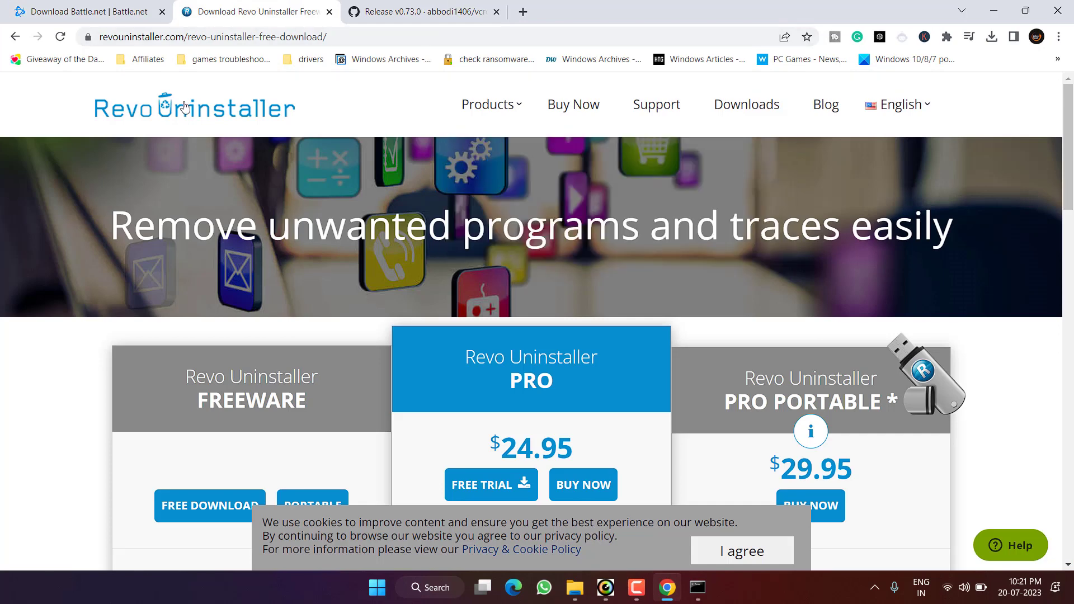
pyautogui.scroll(-3)
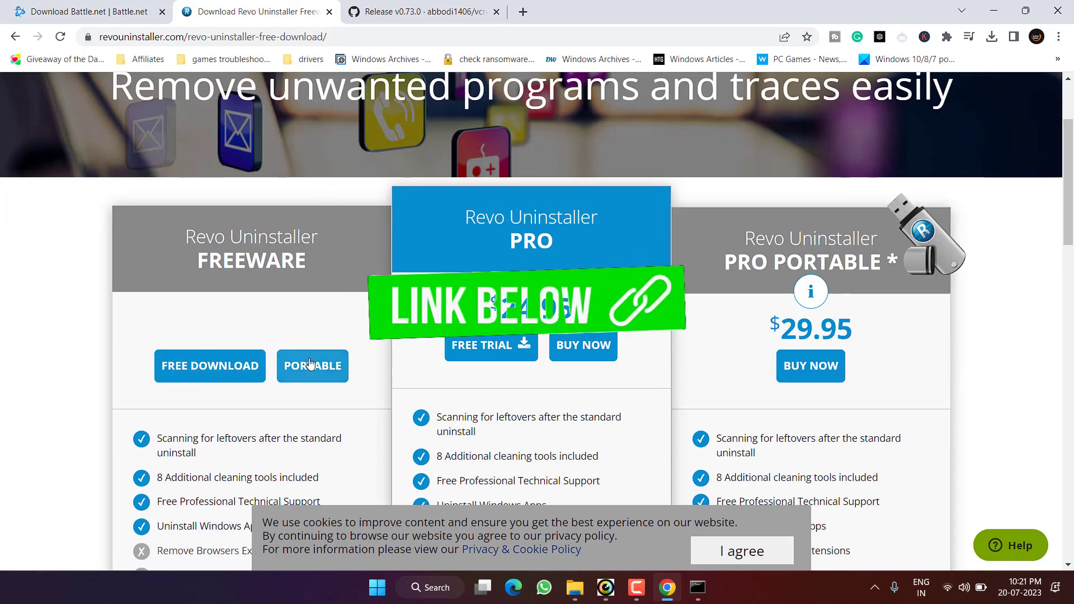
pyautogui.click(312, 366)
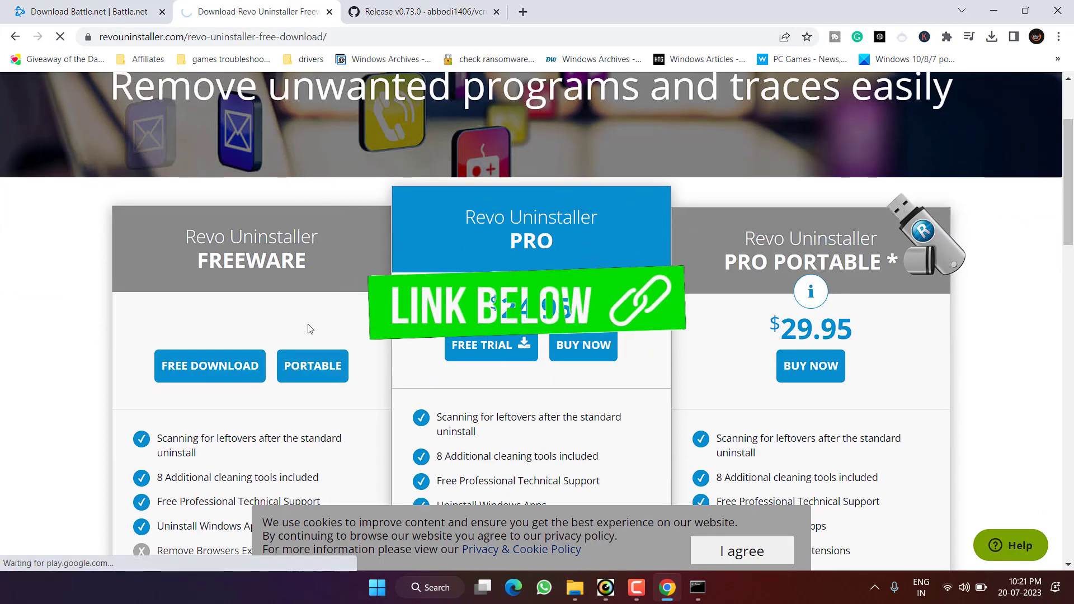
pyautogui.click(311, 365)
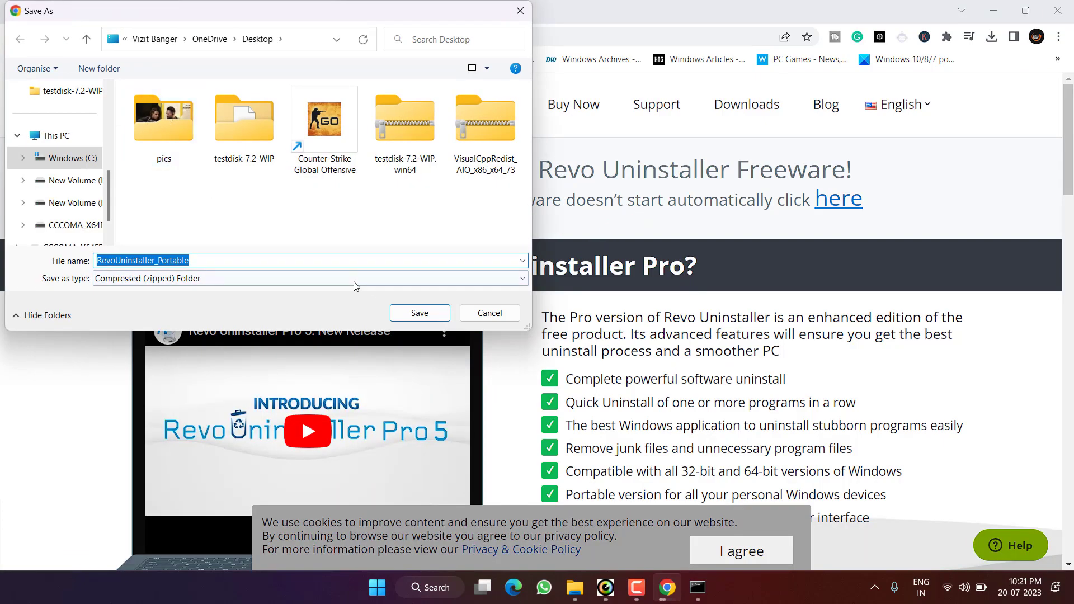
pyautogui.click(418, 312)
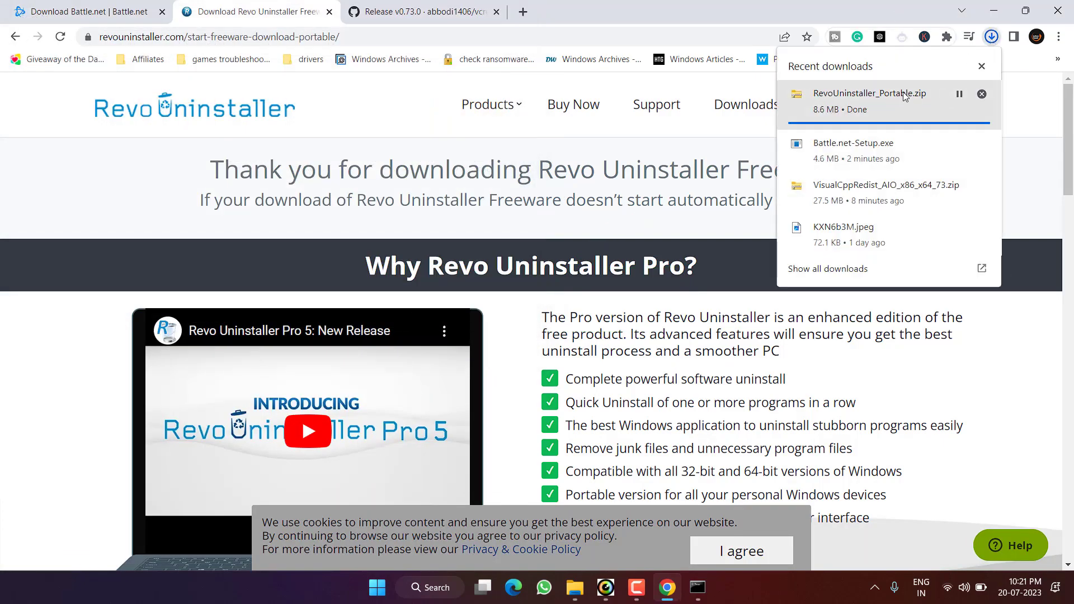
pyautogui.click(868, 94)
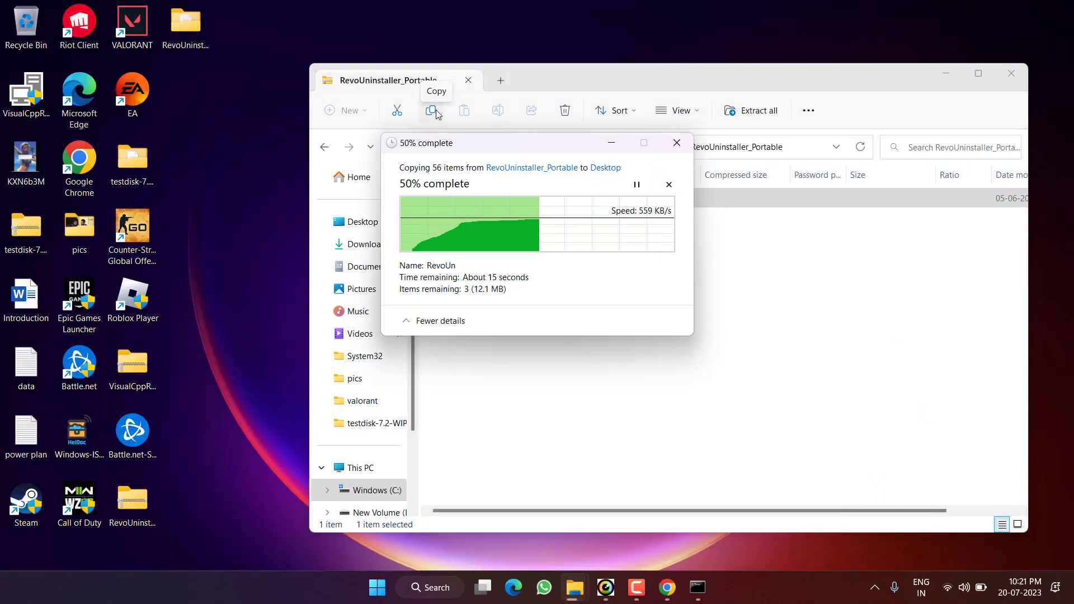
# Run RevoUPort from the RevoUninstaller_Portable folder as administrator and accept its license
pyautogui.click(1011, 73)
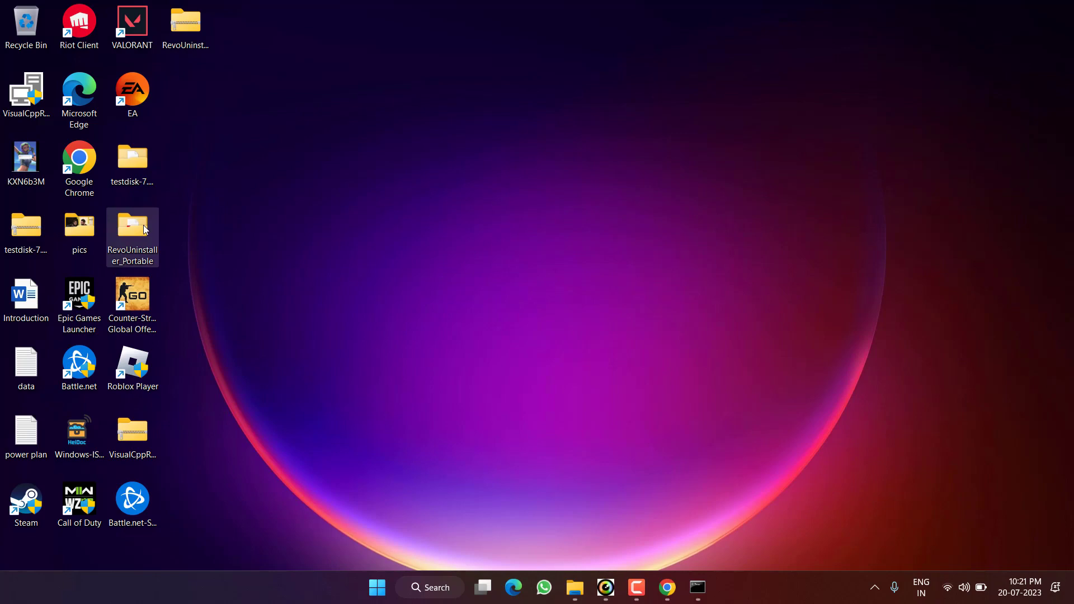
pyautogui.doubleClick(132, 226)
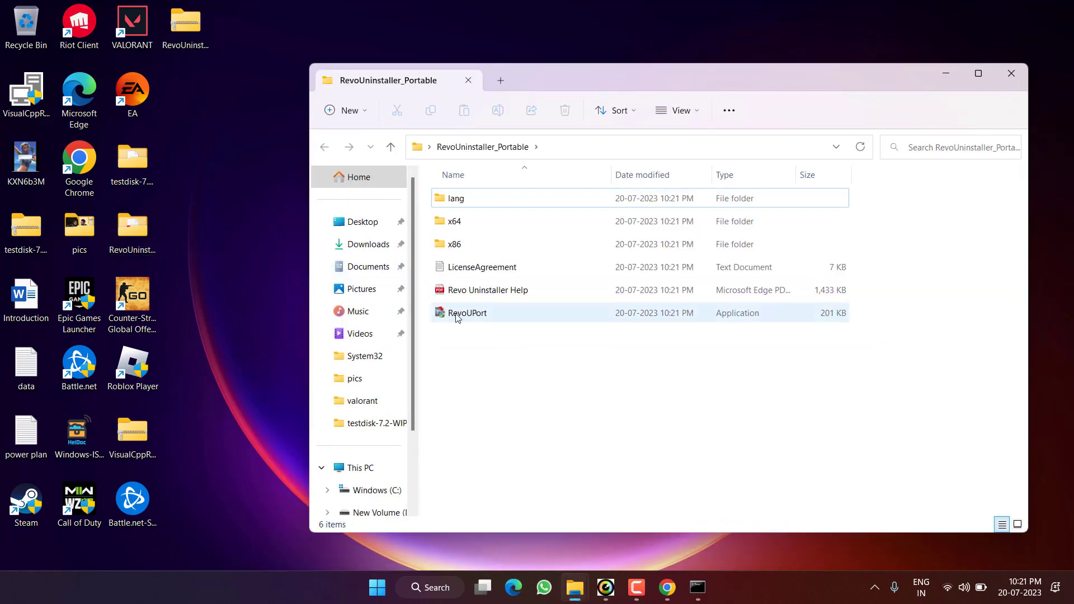
pyautogui.rightClick(468, 313)
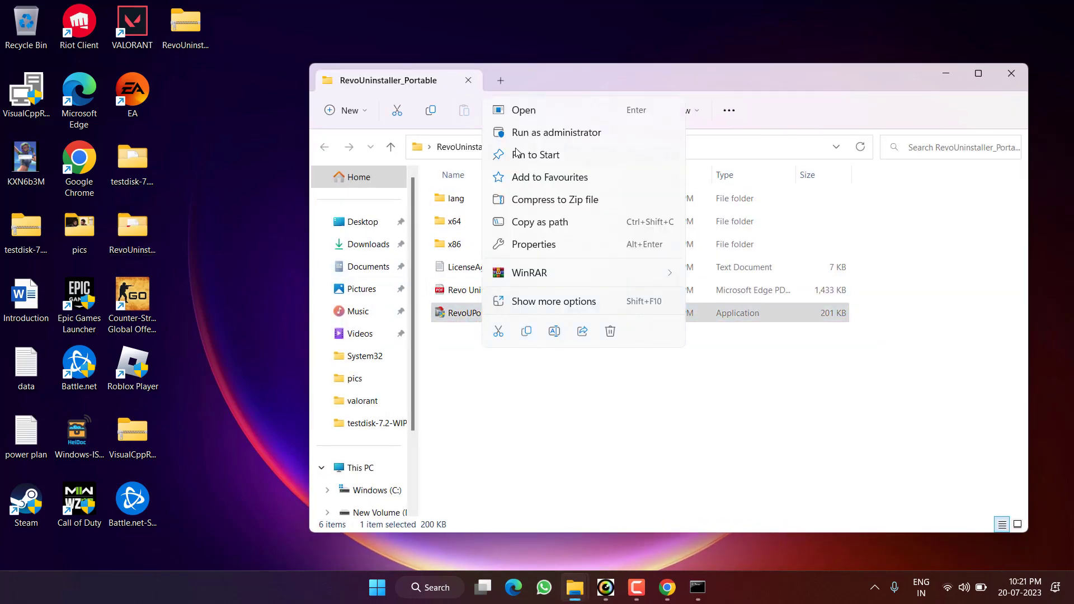
pyautogui.click(524, 110)
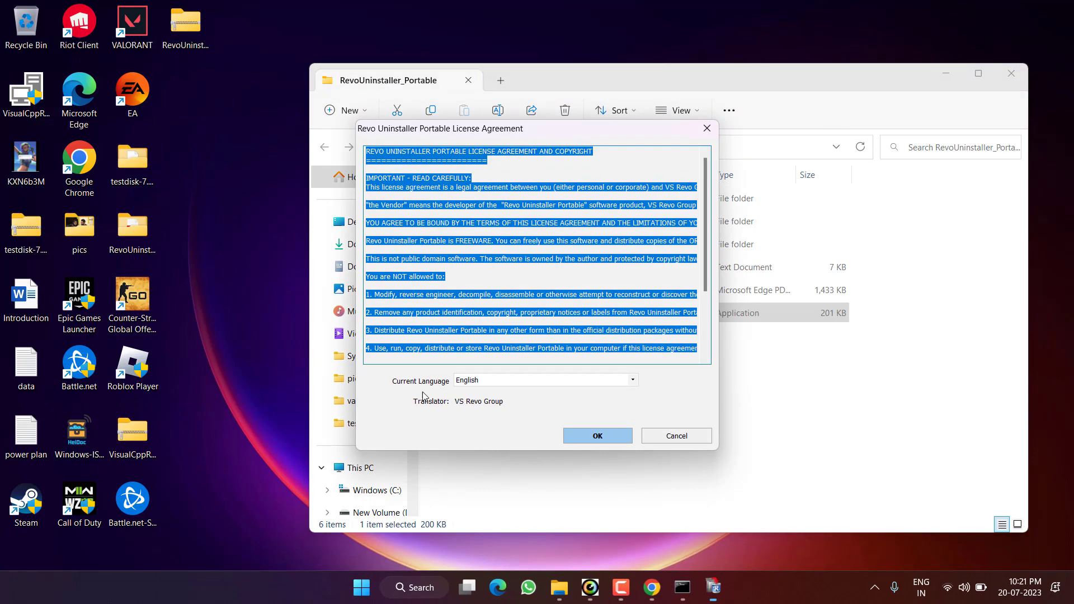
pyautogui.click(598, 436)
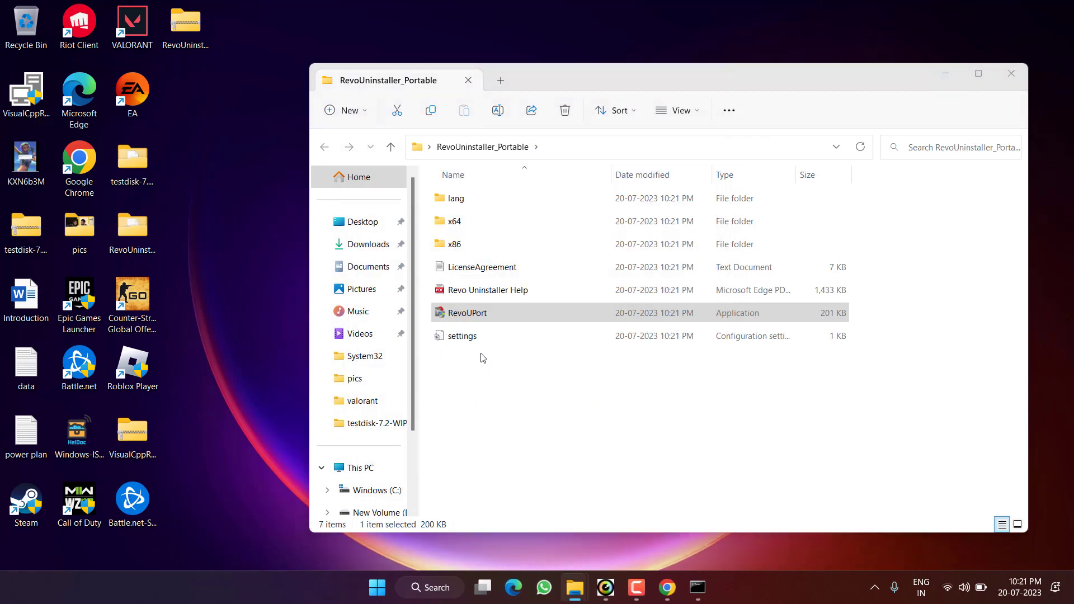
pyautogui.doubleClick(466, 312)
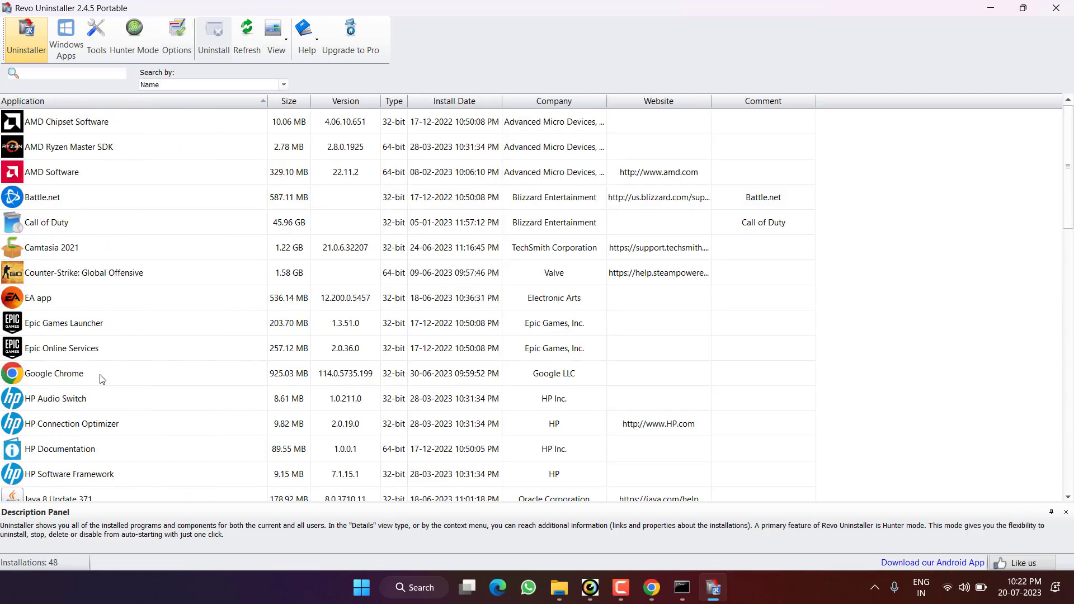
# Uninstall Battle.net through Revo Uninstaller and confirm removing it with all its files
pyautogui.scroll(-3)
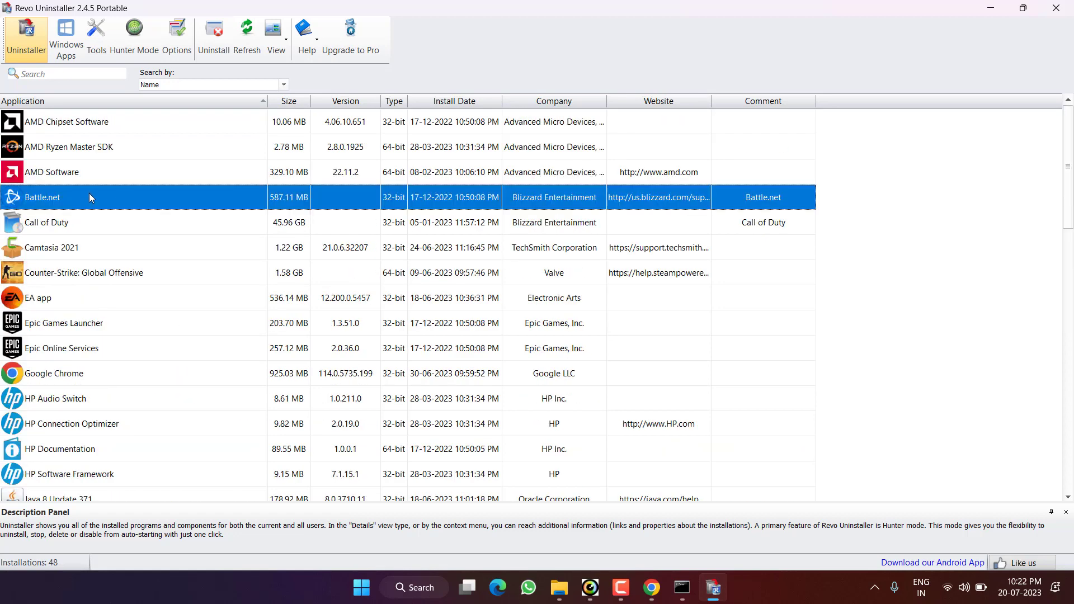
pyautogui.click(213, 34)
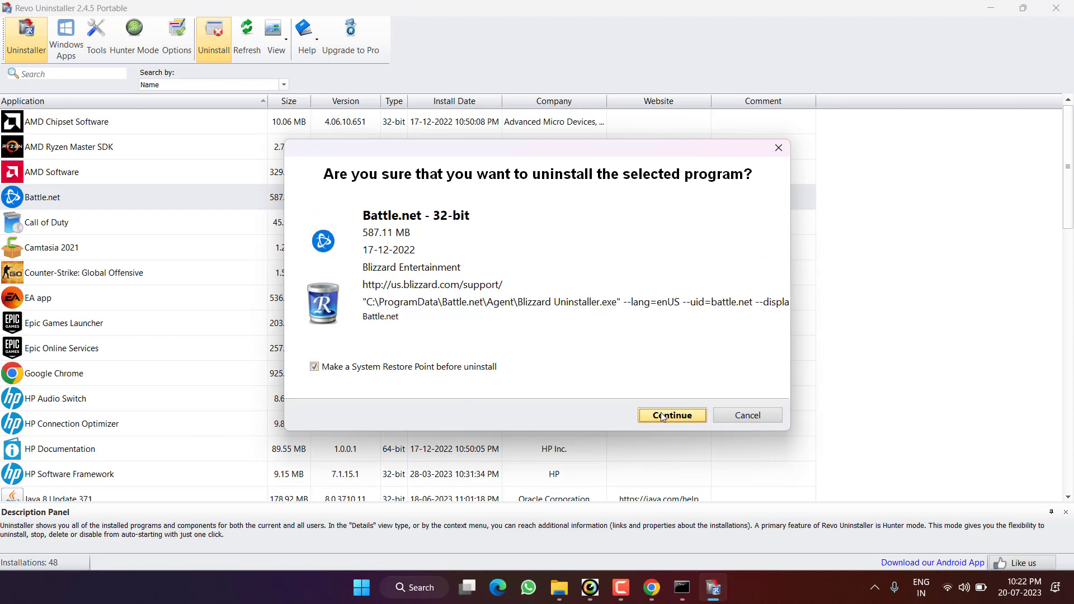
pyautogui.click(672, 415)
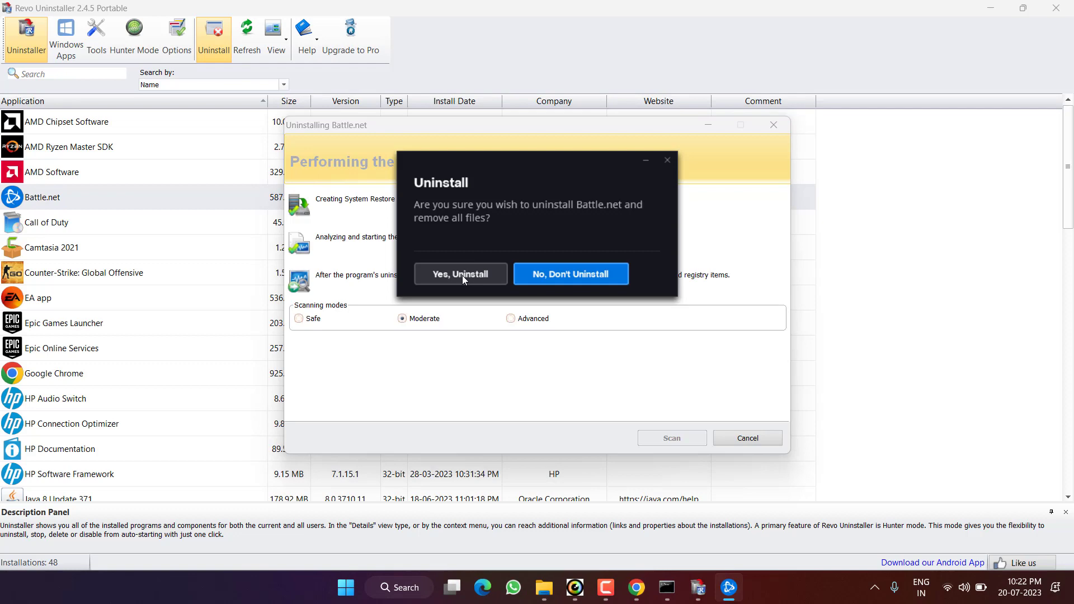
pyautogui.click(460, 274)
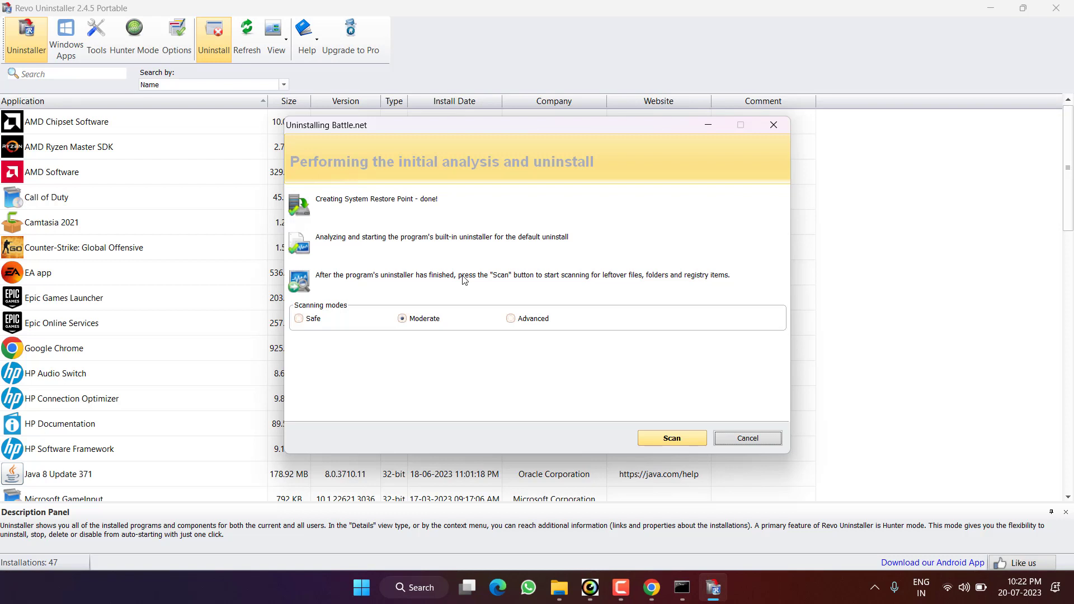
pyautogui.moveTo(368, 183)
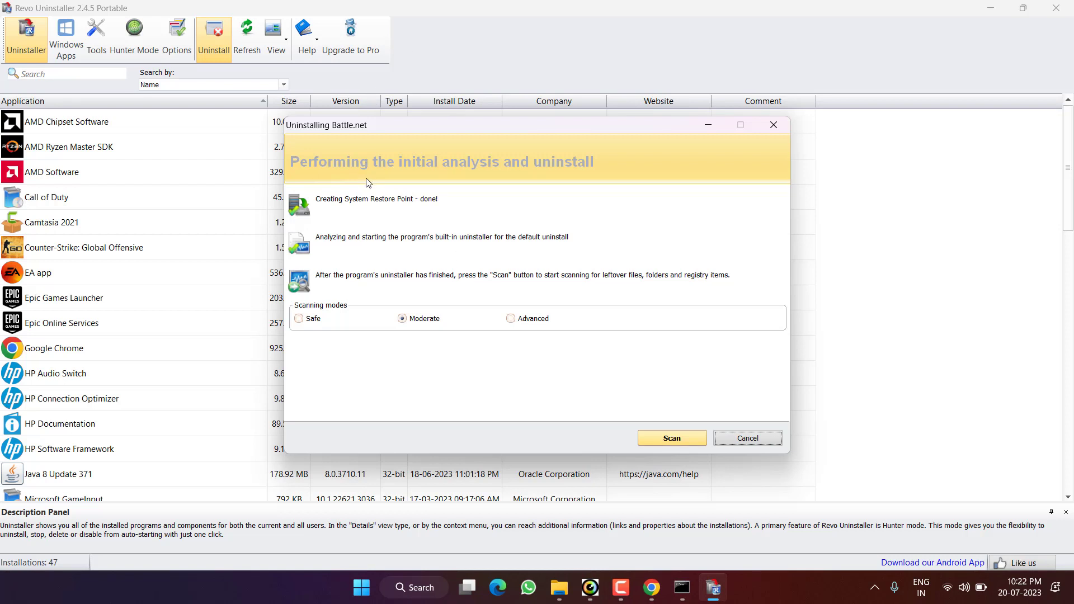
pyautogui.moveTo(651, 454)
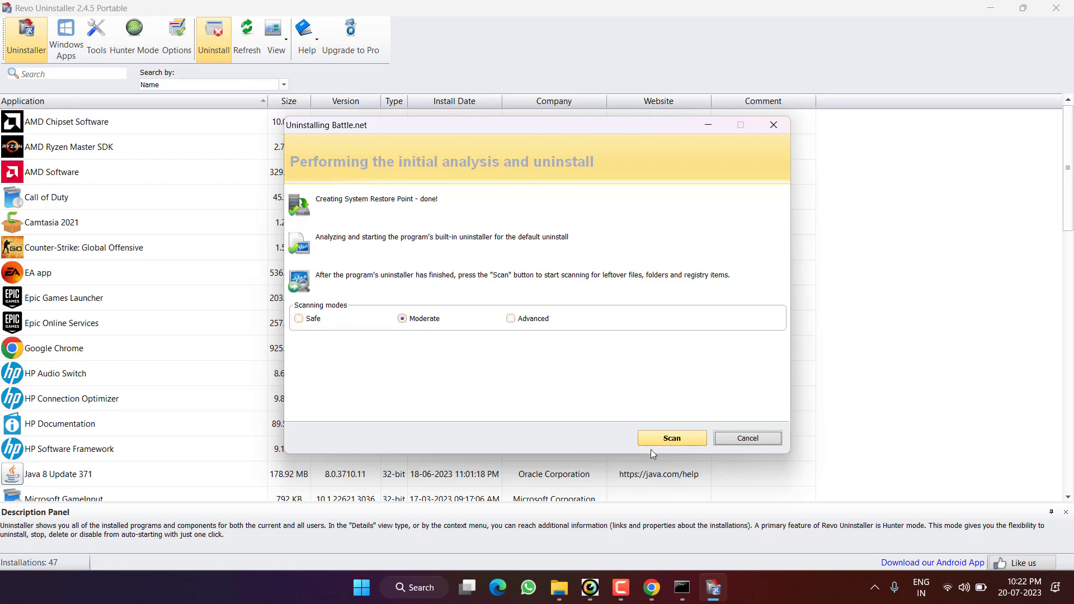
# Scan for Battle.net leftovers, delete all found folders and files, then close Revo Uninstaller
pyautogui.click(672, 438)
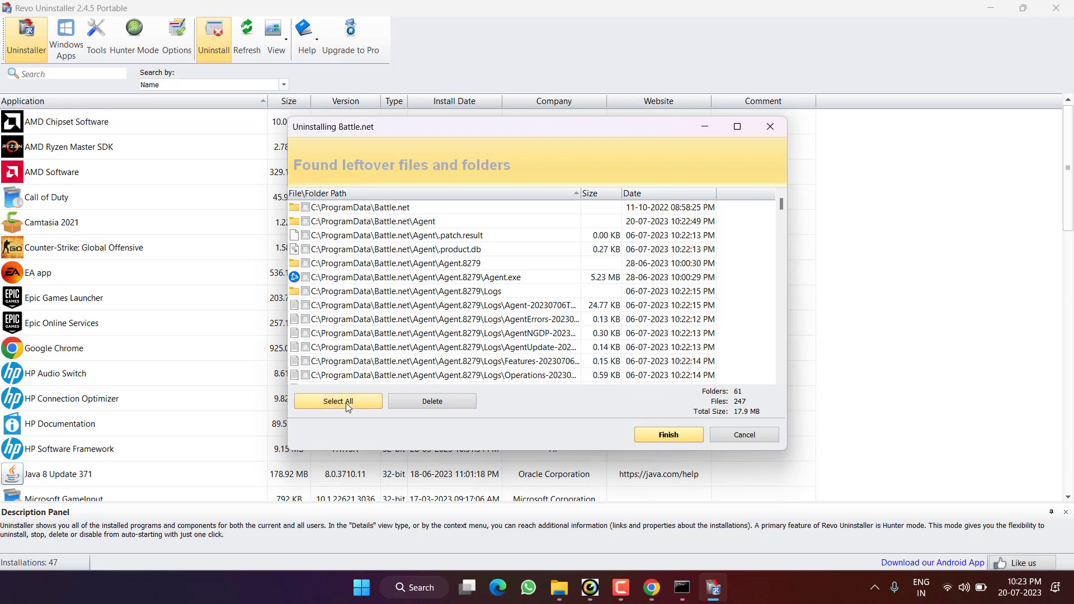
pyautogui.click(337, 400)
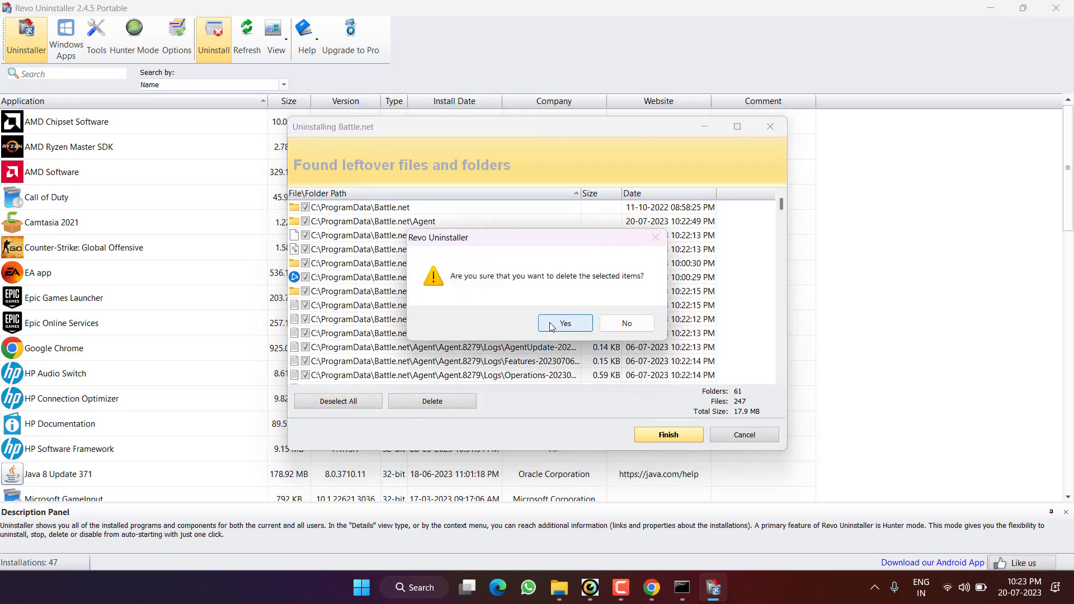
pyautogui.click(565, 324)
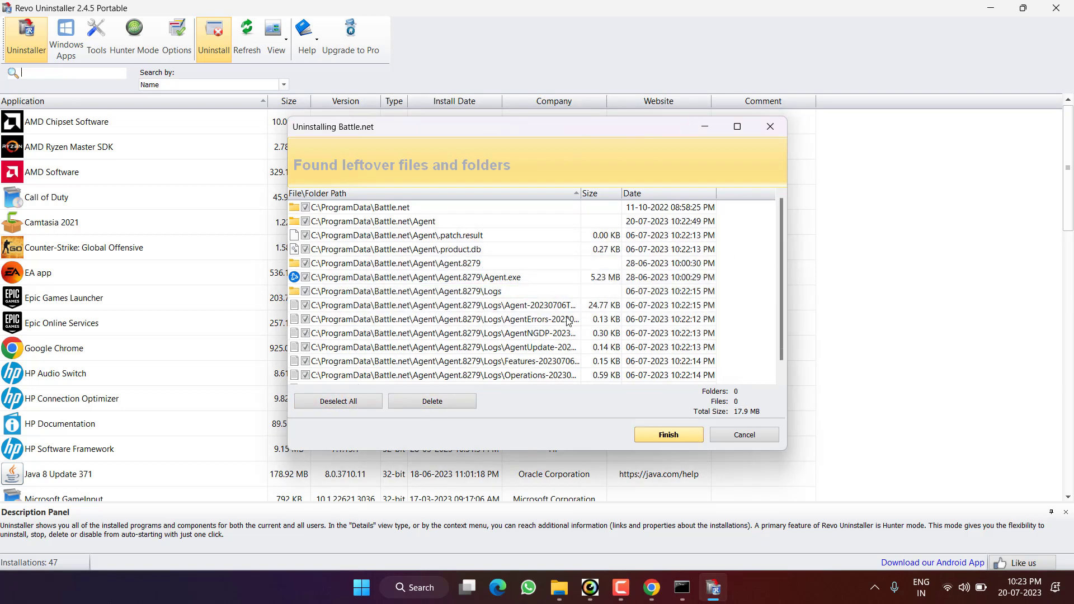
pyautogui.click(668, 434)
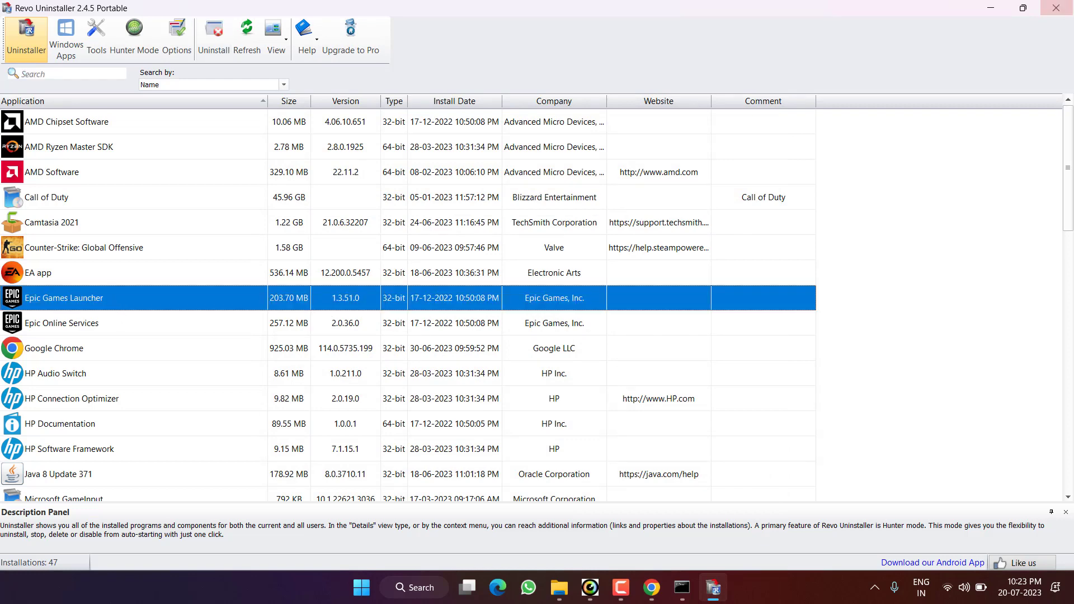
pyautogui.click(1065, 8)
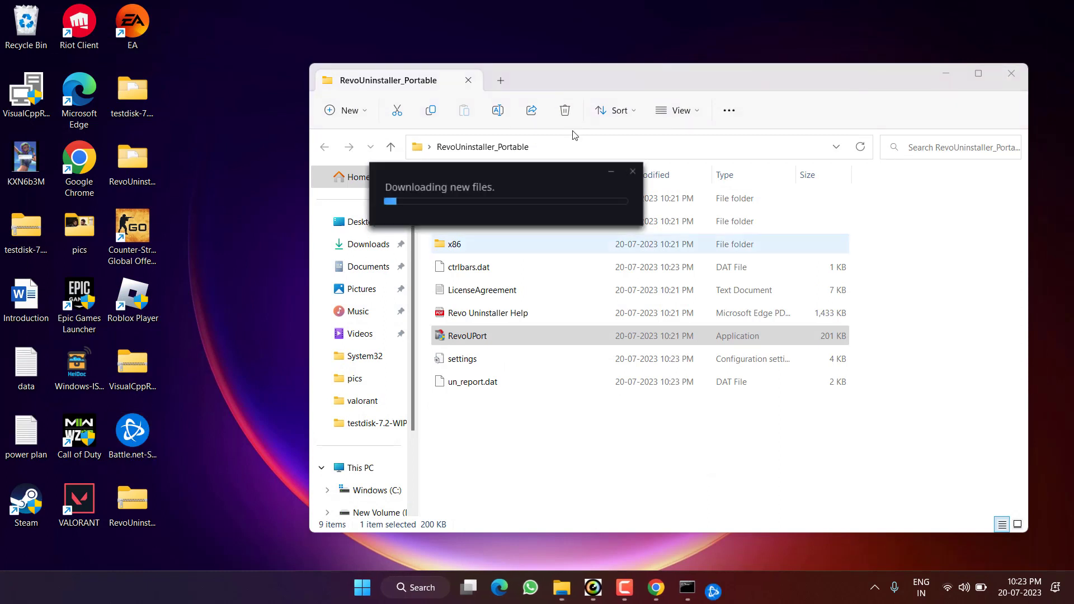
# Run Battle.net-Setup and install Battle.net to the default location
pyautogui.click(1011, 73)
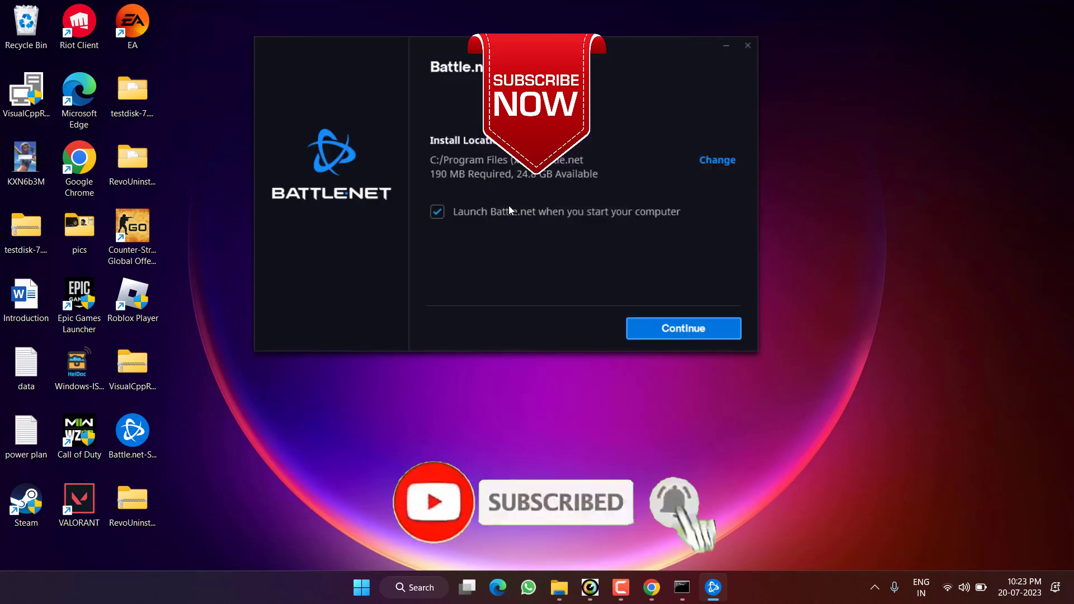
pyautogui.moveTo(507, 240)
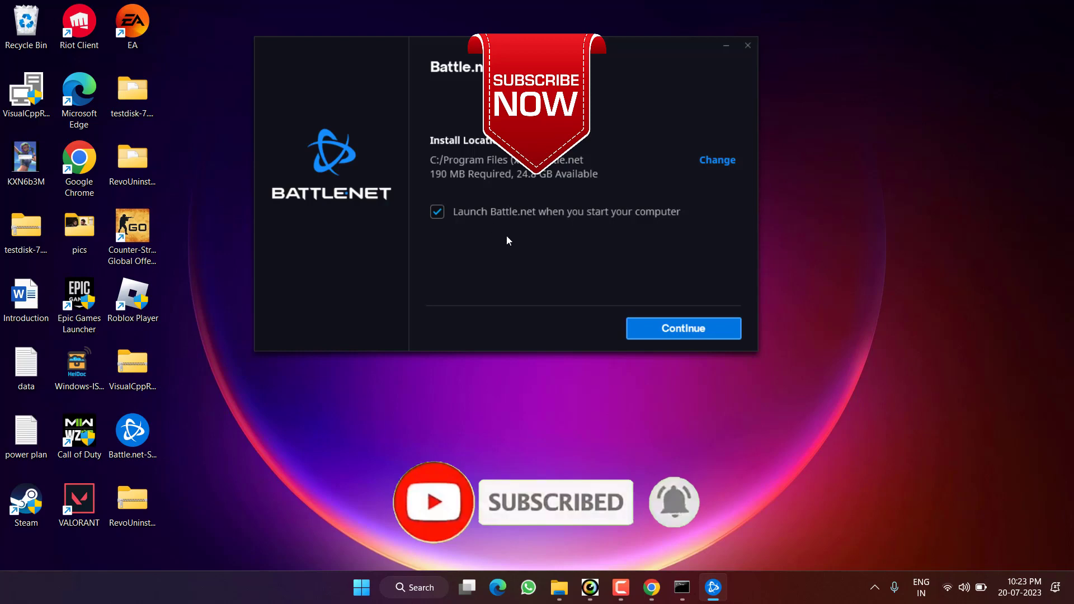
pyautogui.click(683, 328)
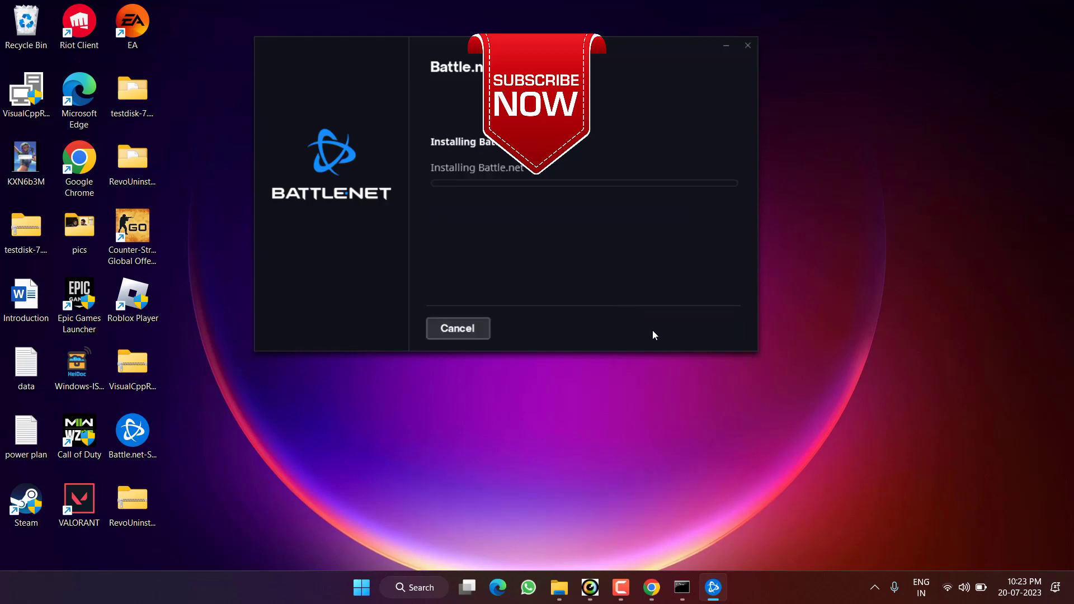